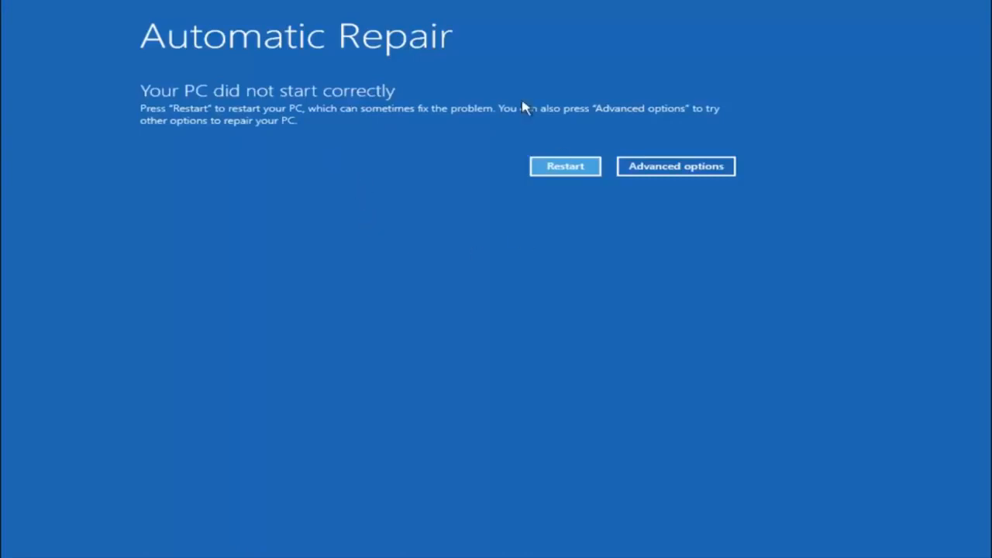
pyautogui.moveTo(616, 289)
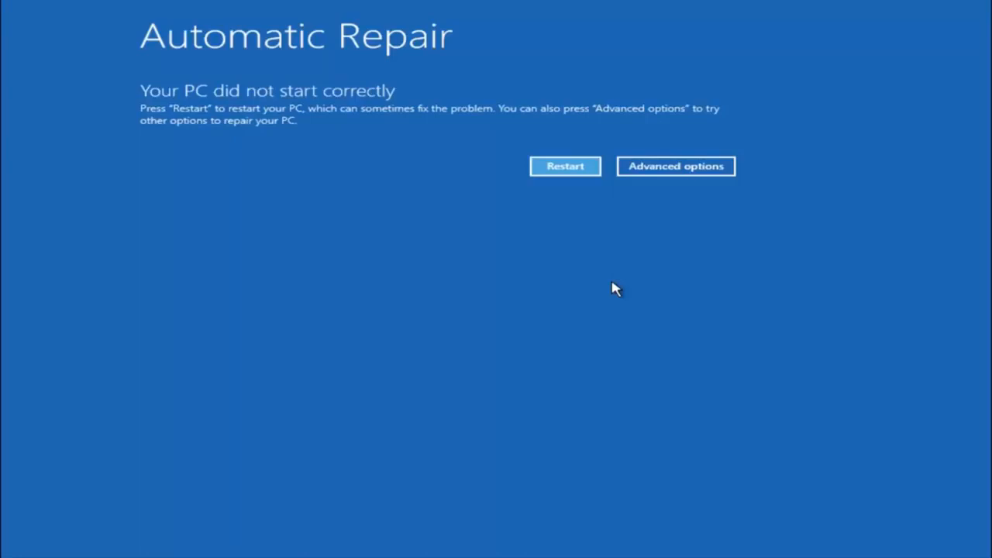
pyautogui.moveTo(22, 153)
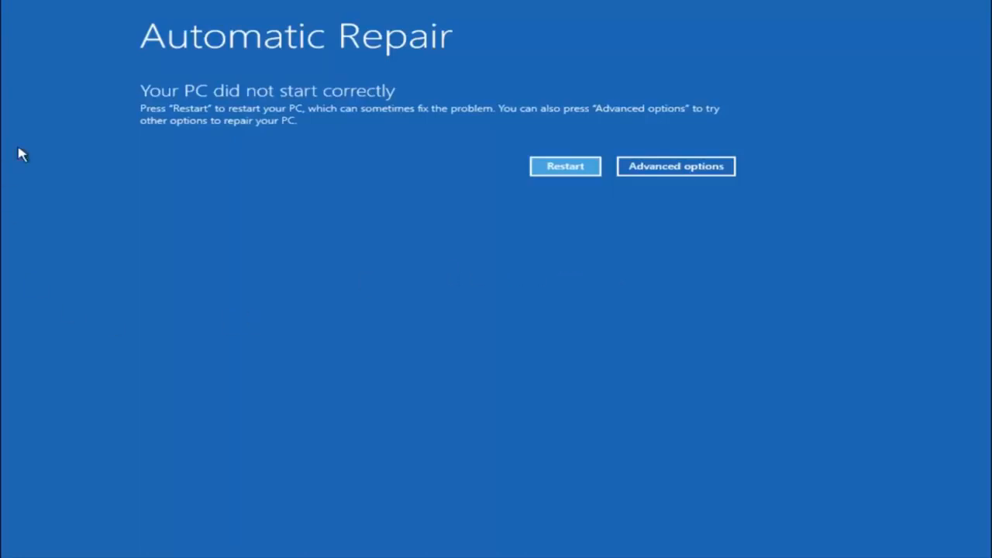
pyautogui.moveTo(200, 148)
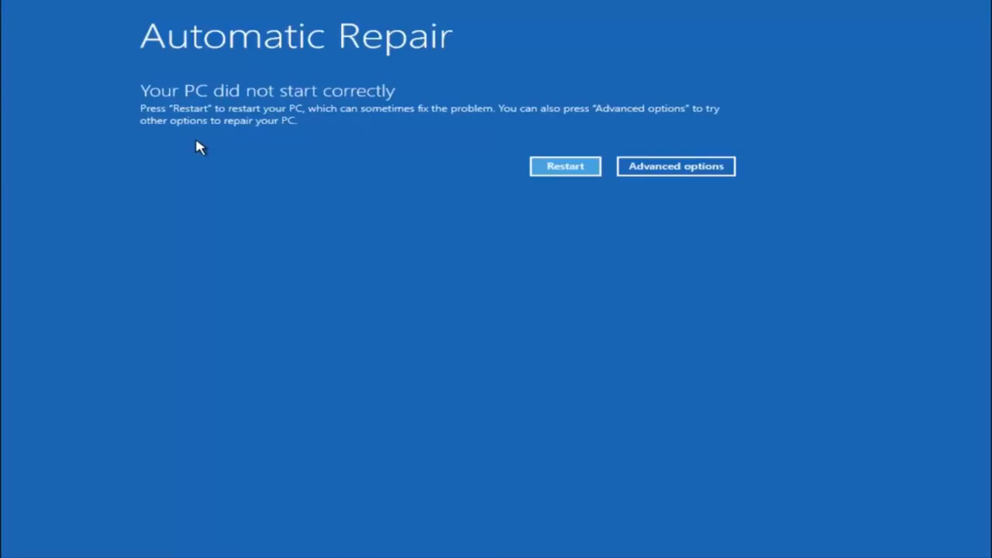
pyautogui.moveTo(167, 109)
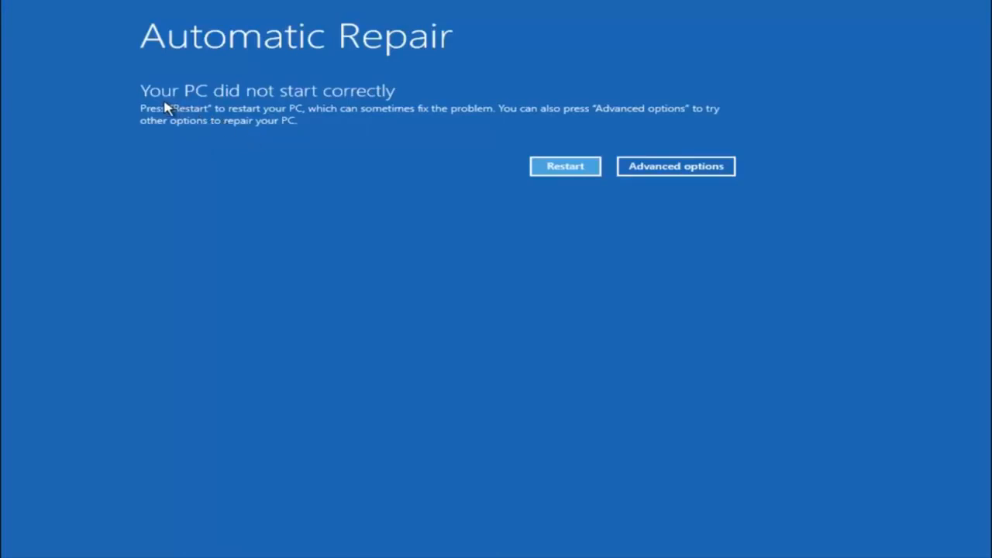
pyautogui.moveTo(345, 108)
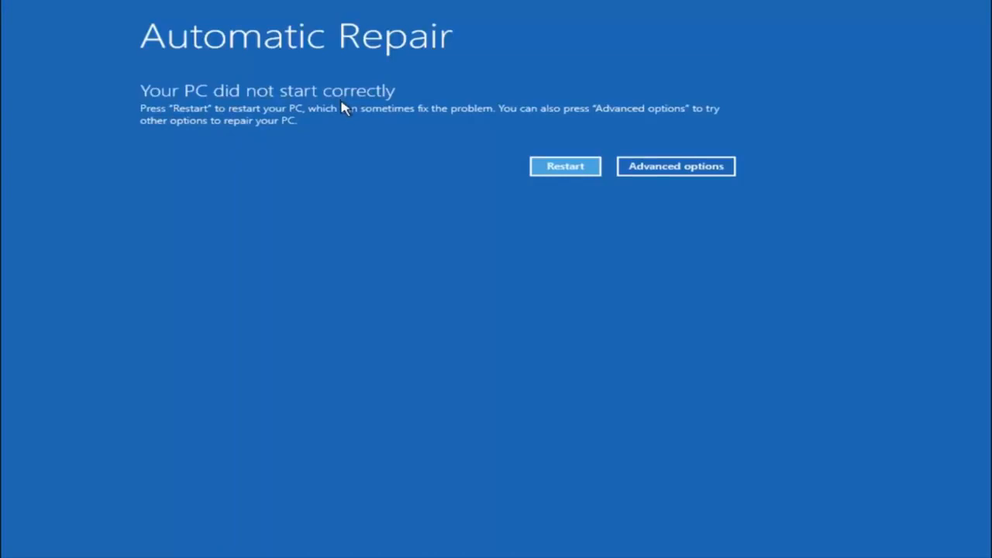
pyautogui.moveTo(376, 120)
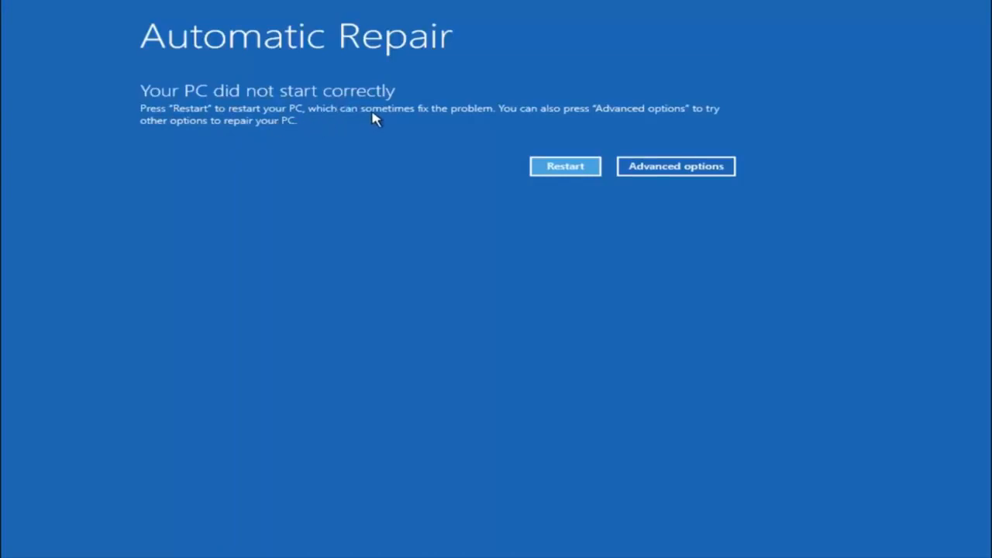
pyautogui.moveTo(476, 101)
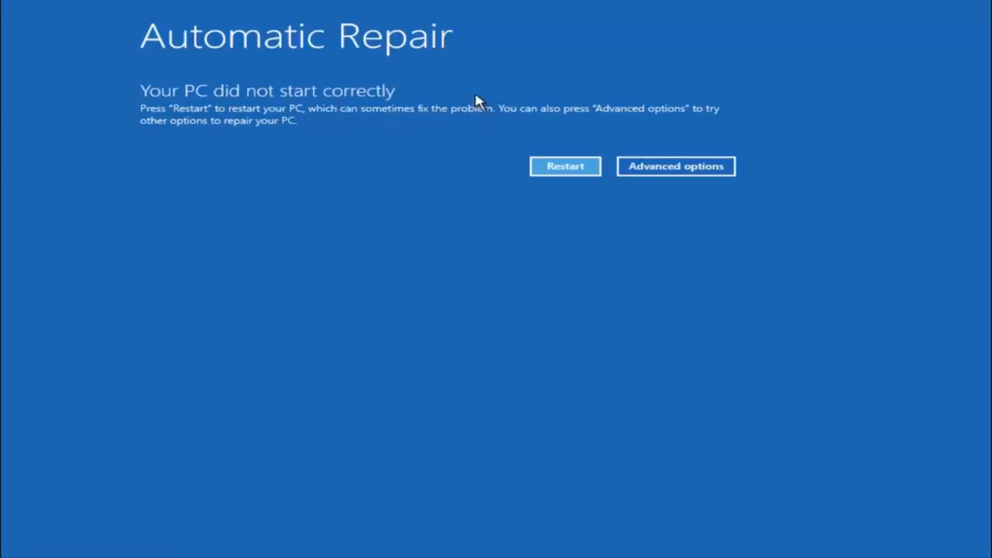
pyautogui.moveTo(445, 113)
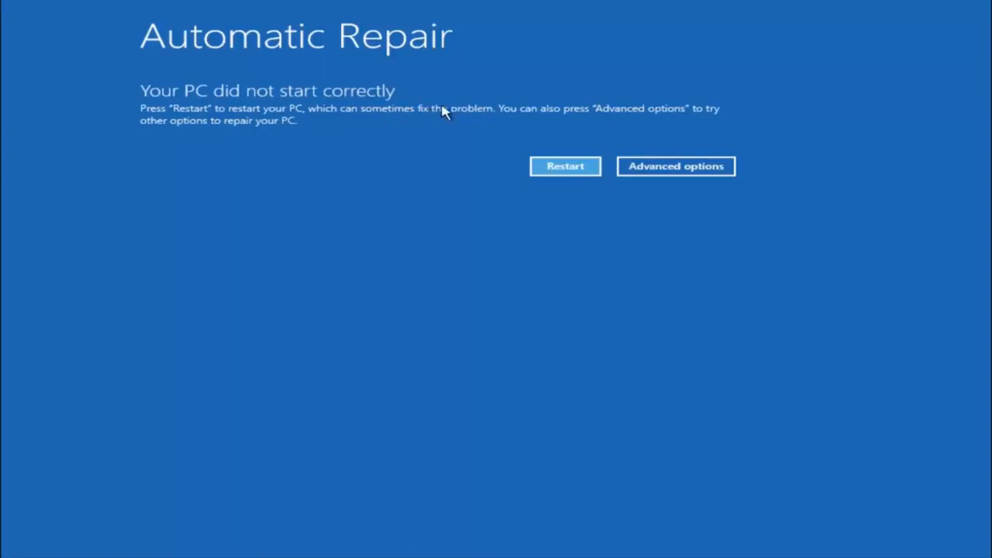
pyautogui.moveTo(507, 117)
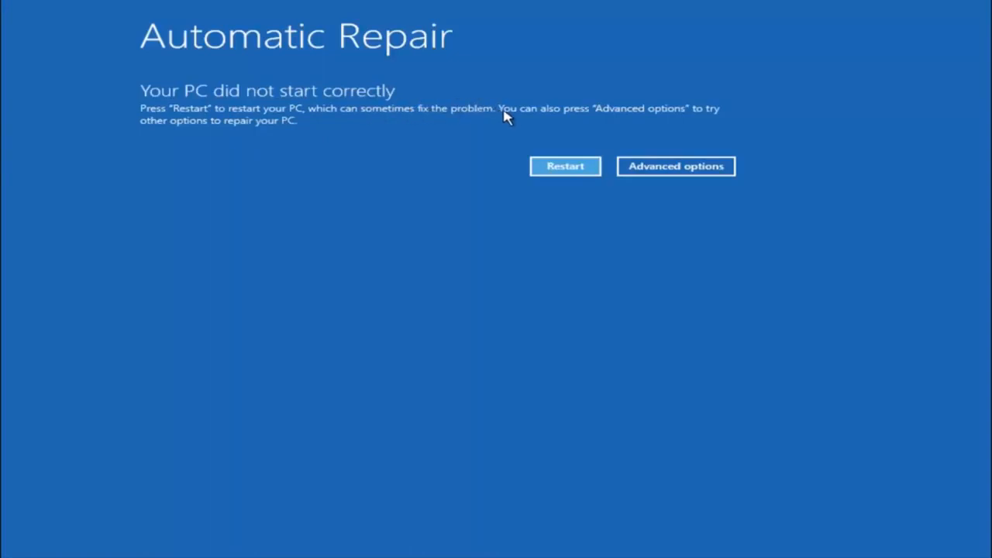
pyautogui.moveTo(634, 113)
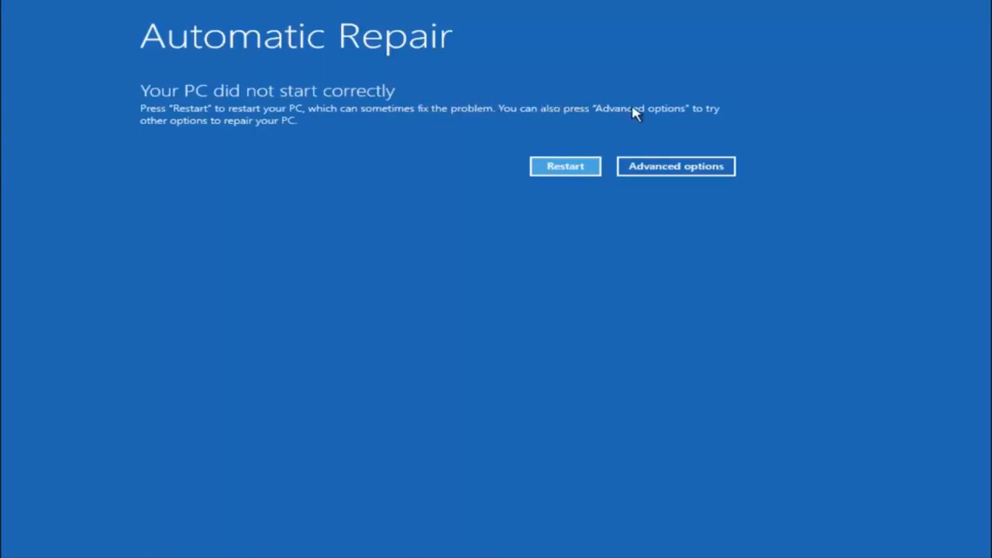
pyautogui.moveTo(321, 134)
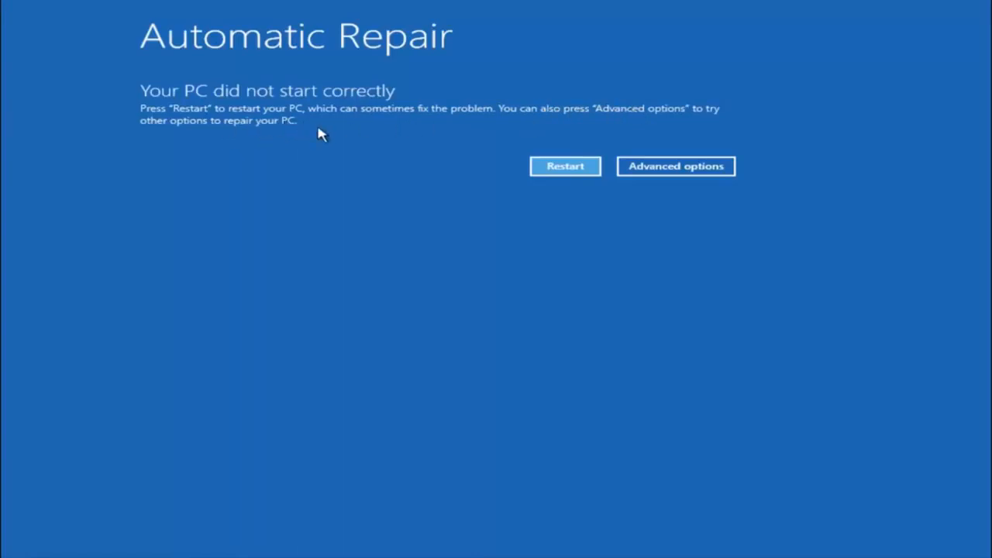
pyautogui.moveTo(676, 165)
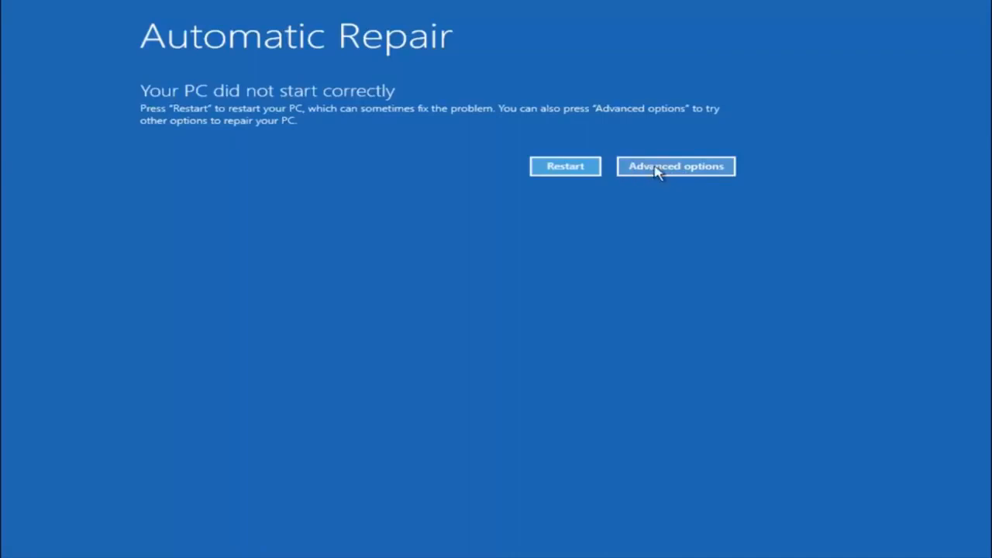
pyautogui.moveTo(674, 168)
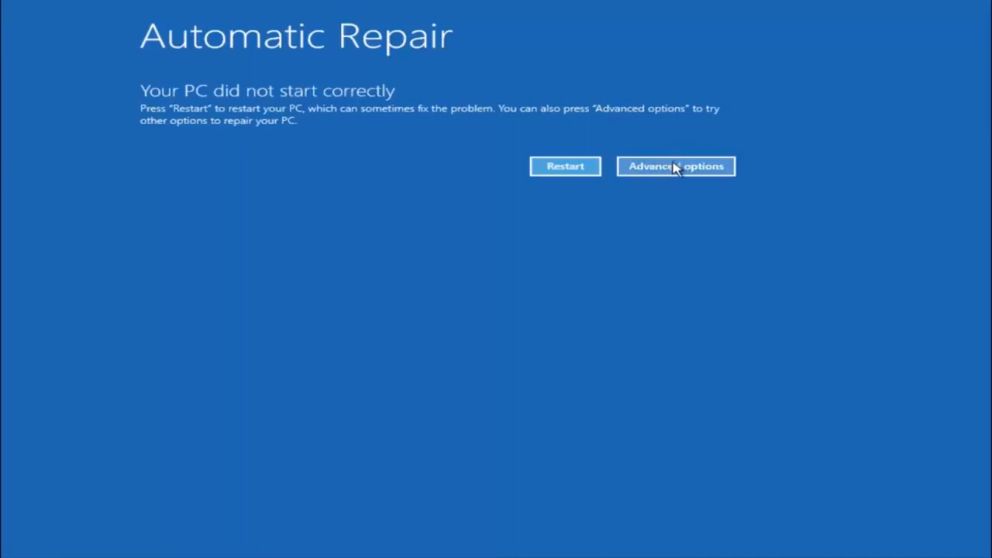
# Step: Navigate Advanced options > Troubleshoot > Advanced options to reach System Restore and Command Prompt
pyautogui.click(675, 166)
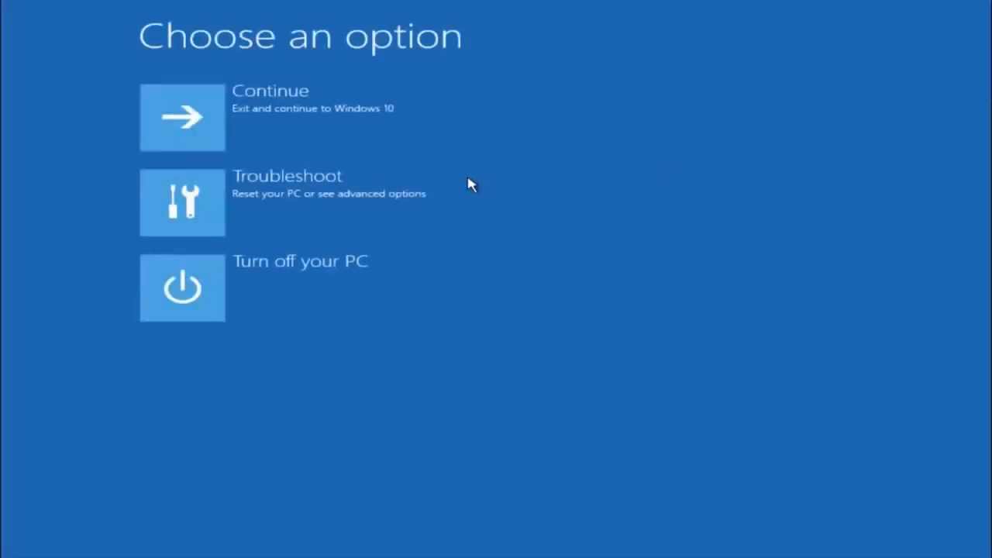
pyautogui.moveTo(236, 194)
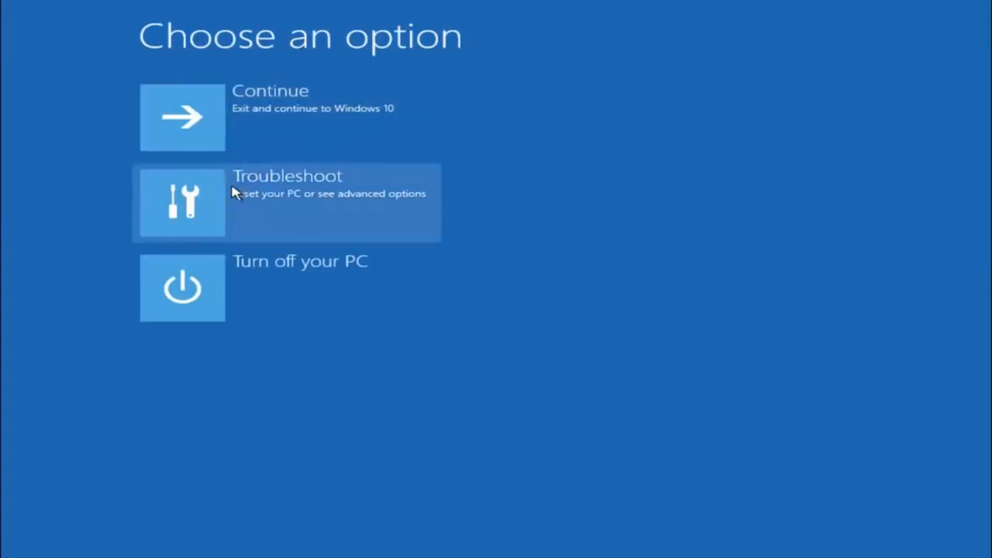
pyautogui.click(287, 201)
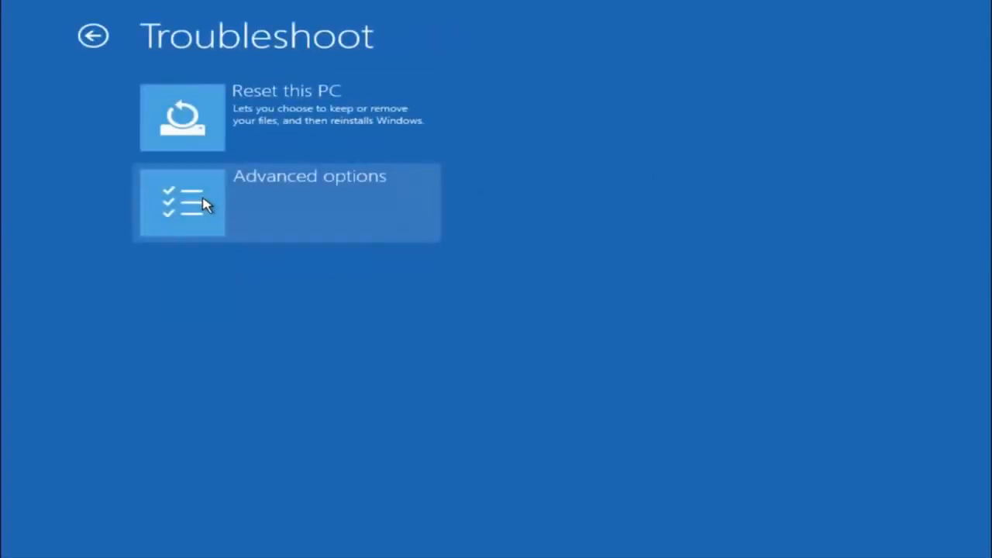
pyautogui.moveTo(193, 277)
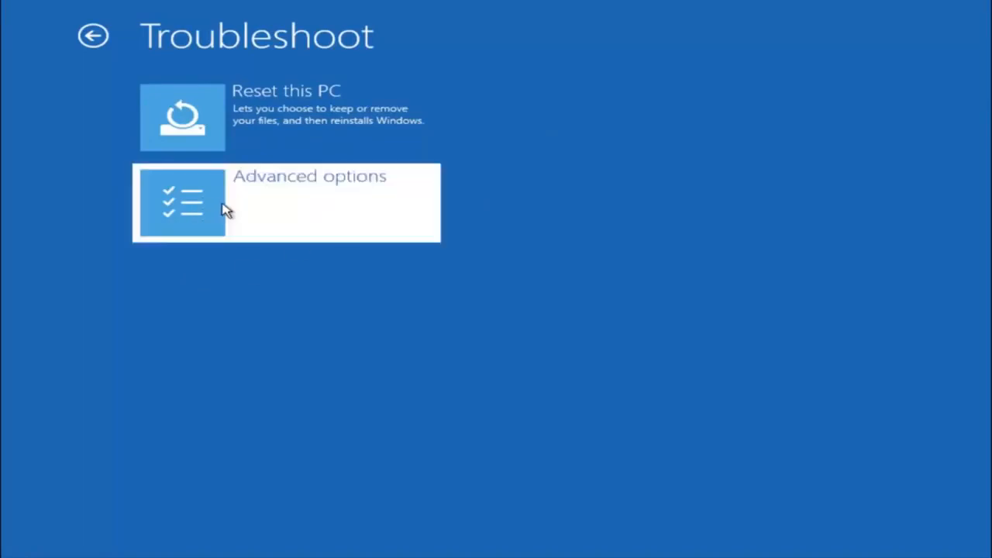
pyautogui.click(287, 202)
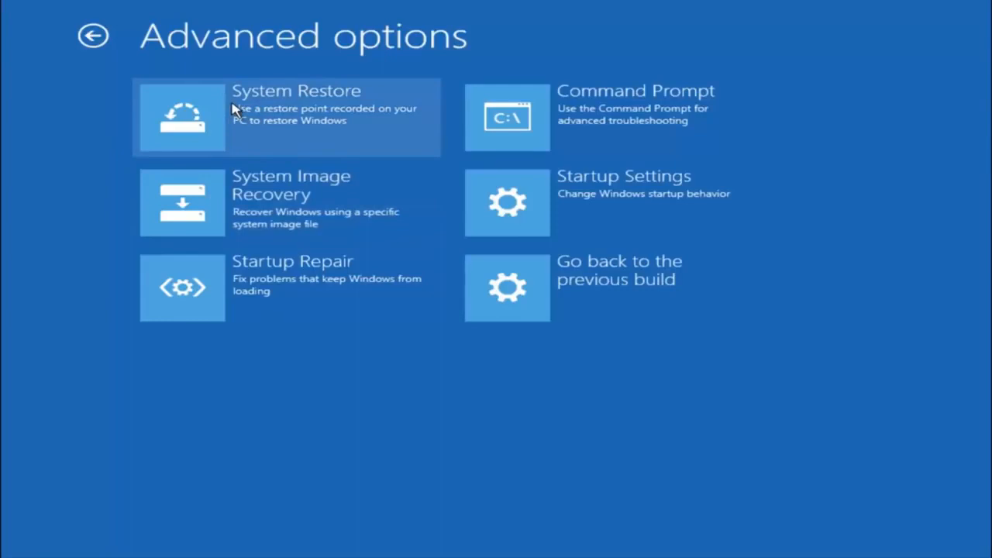
pyautogui.moveTo(247, 112)
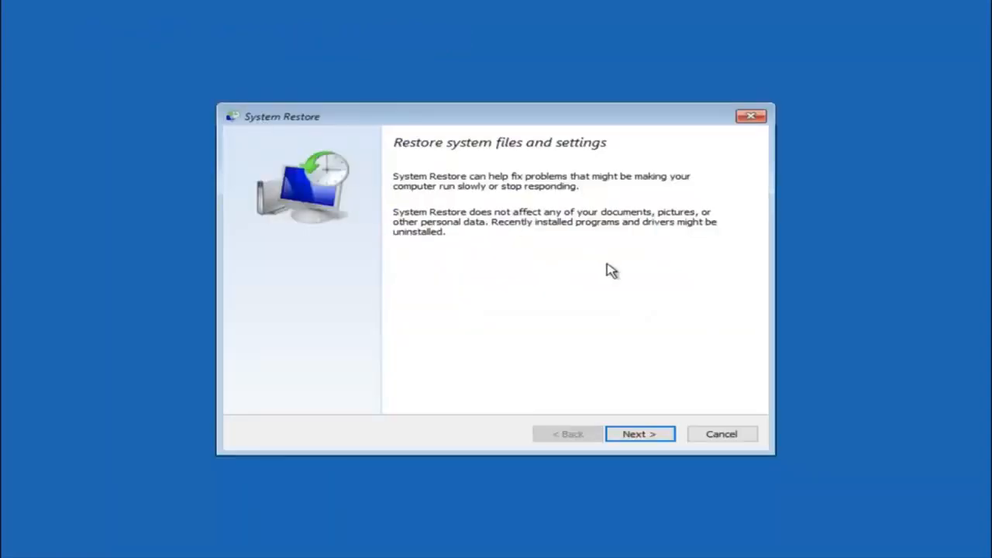
pyautogui.moveTo(518, 199)
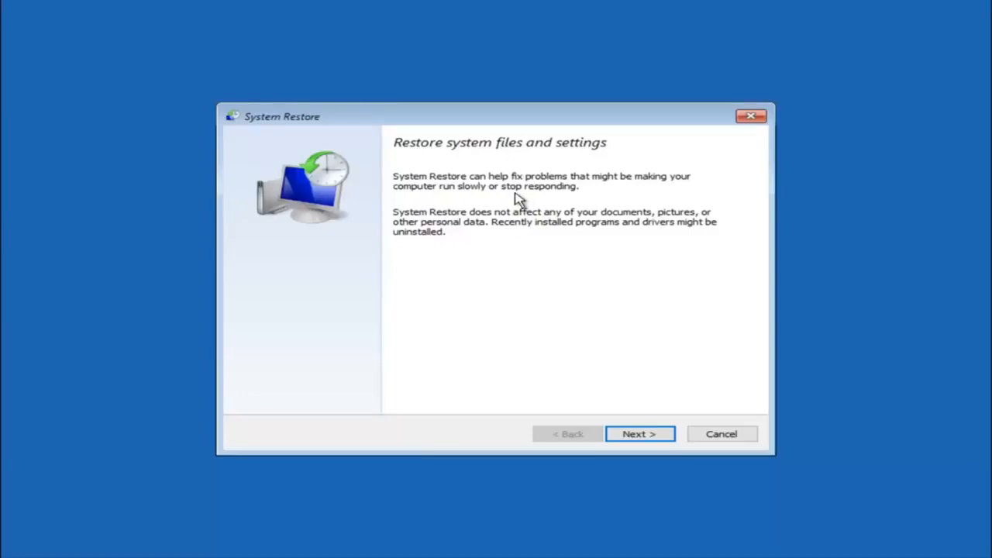
pyautogui.moveTo(477, 205)
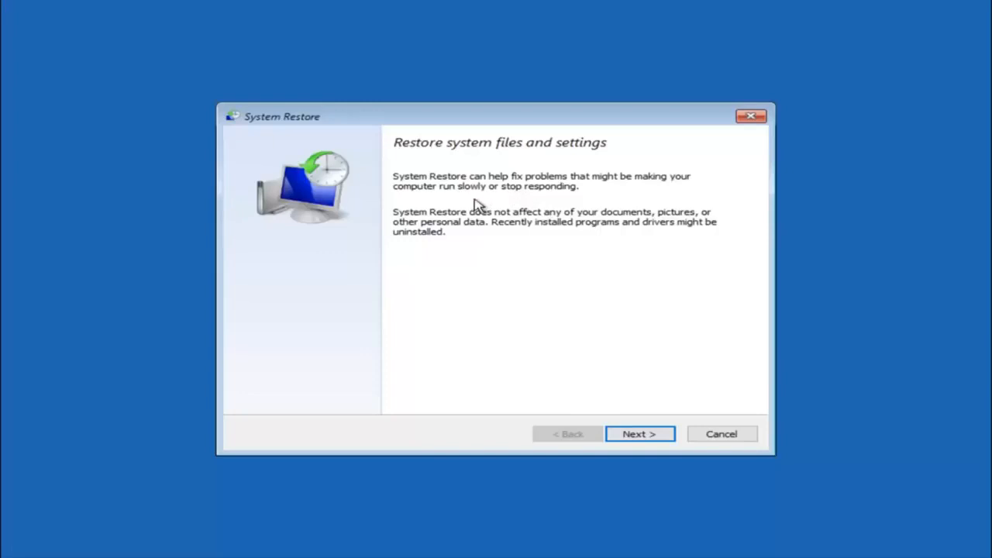
pyautogui.moveTo(565, 221)
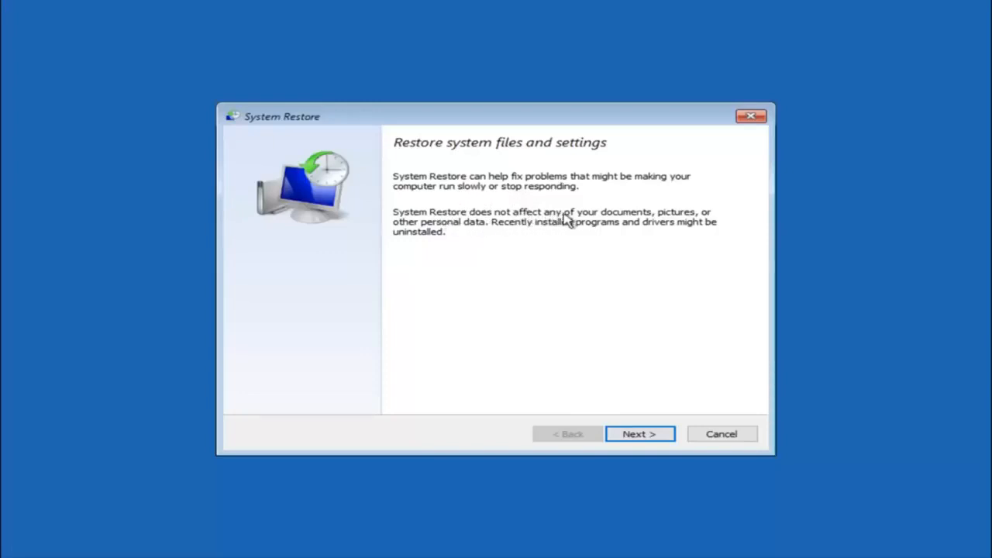
pyautogui.moveTo(500, 238)
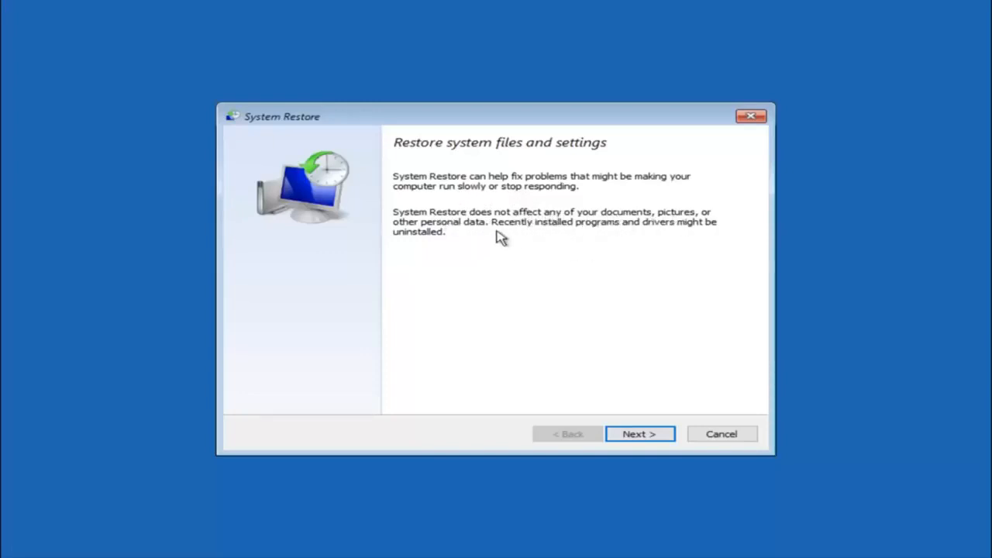
pyautogui.moveTo(599, 232)
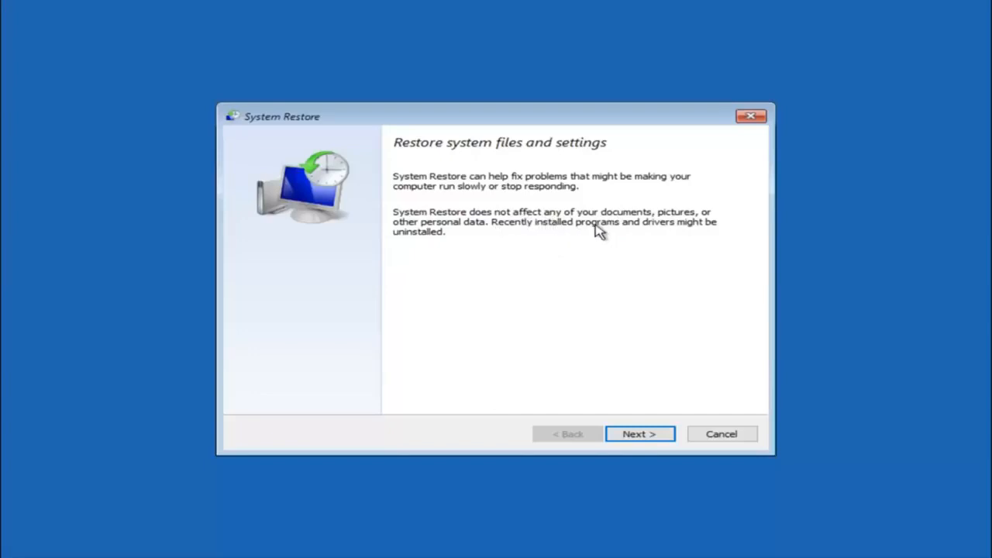
pyautogui.moveTo(424, 255)
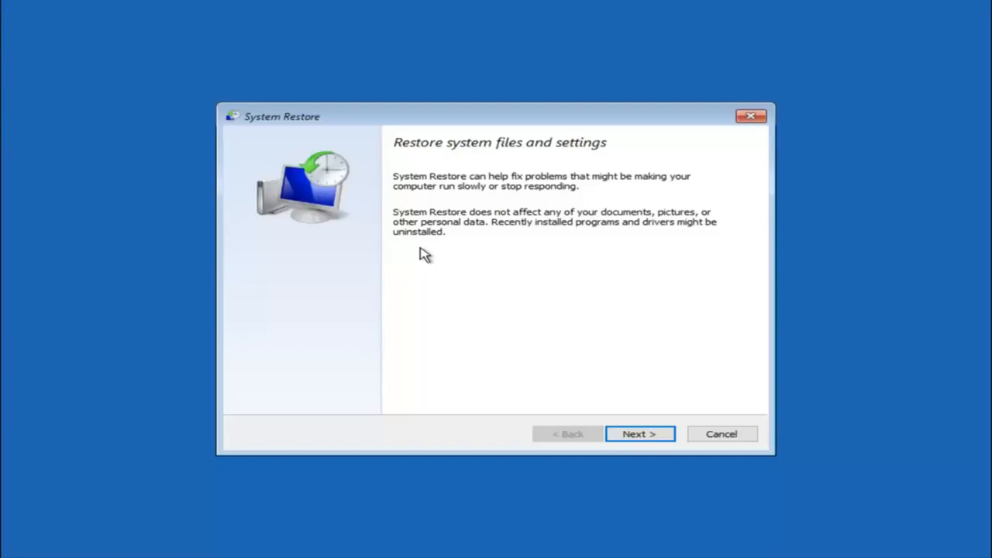
pyautogui.moveTo(640, 438)
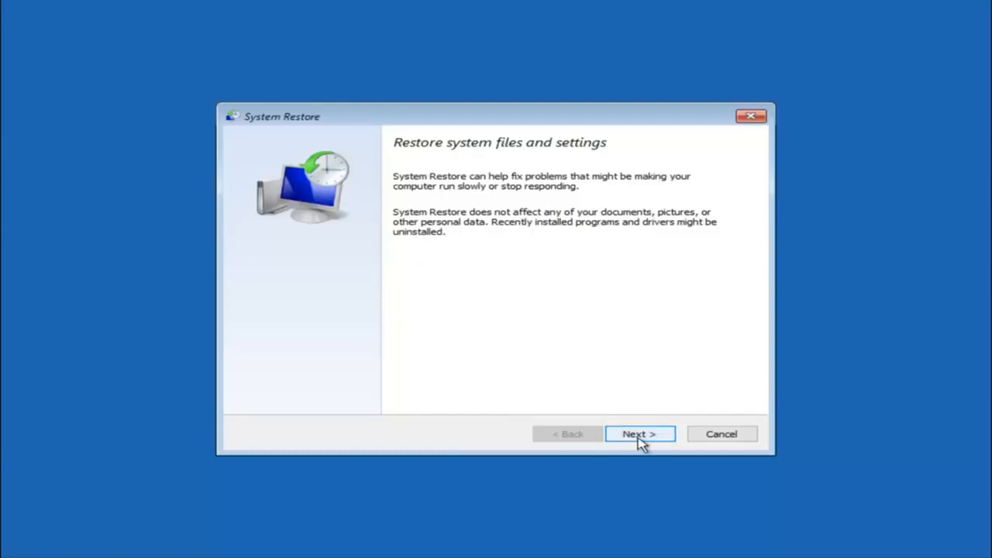
# Step: Advance to the restore point list and select the 10/5/2016 'before update' manual point
pyautogui.click(638, 433)
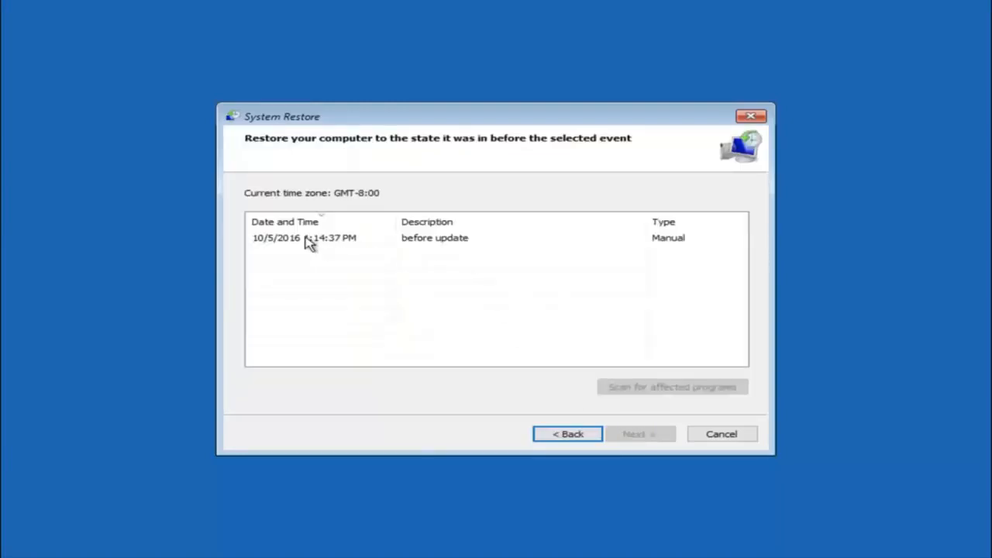
pyautogui.moveTo(283, 245)
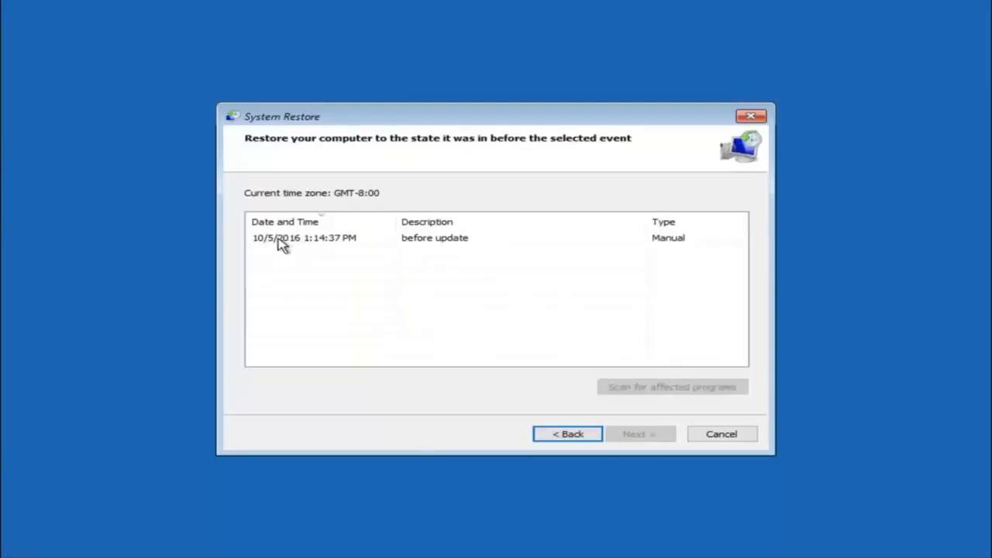
pyautogui.click(310, 237)
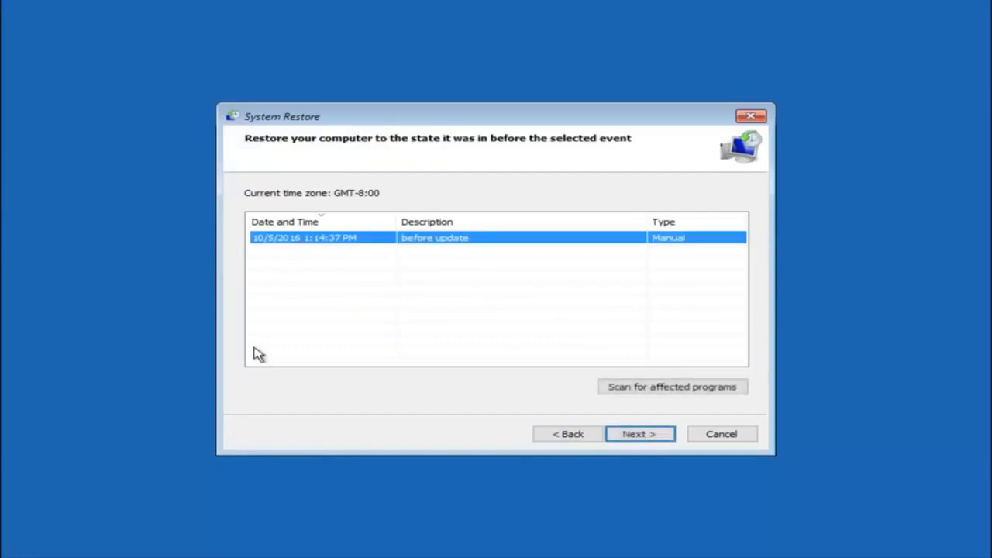
pyautogui.moveTo(250, 358)
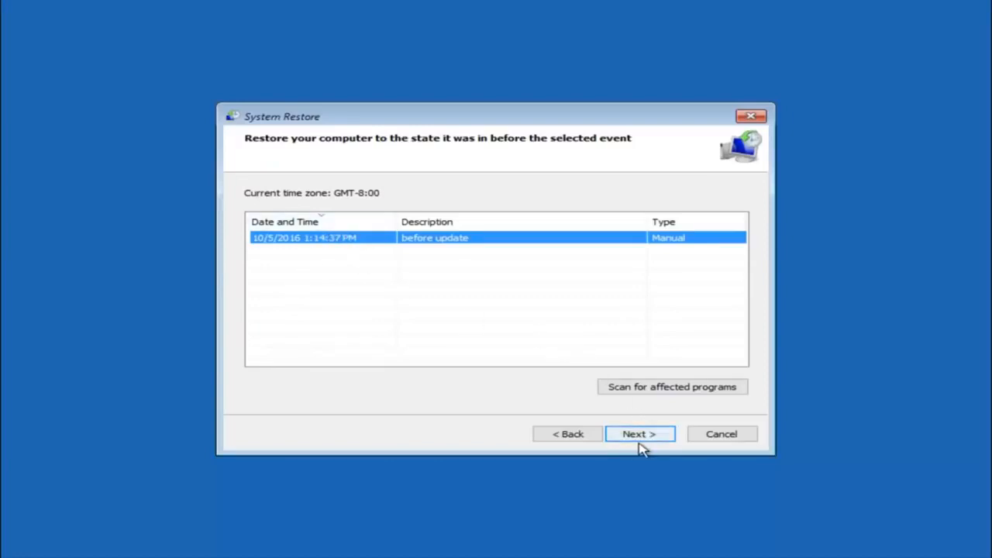
# Step: Proceed to the 'Confirm your restore point' page for Local Disk (C:)
pyautogui.click(639, 433)
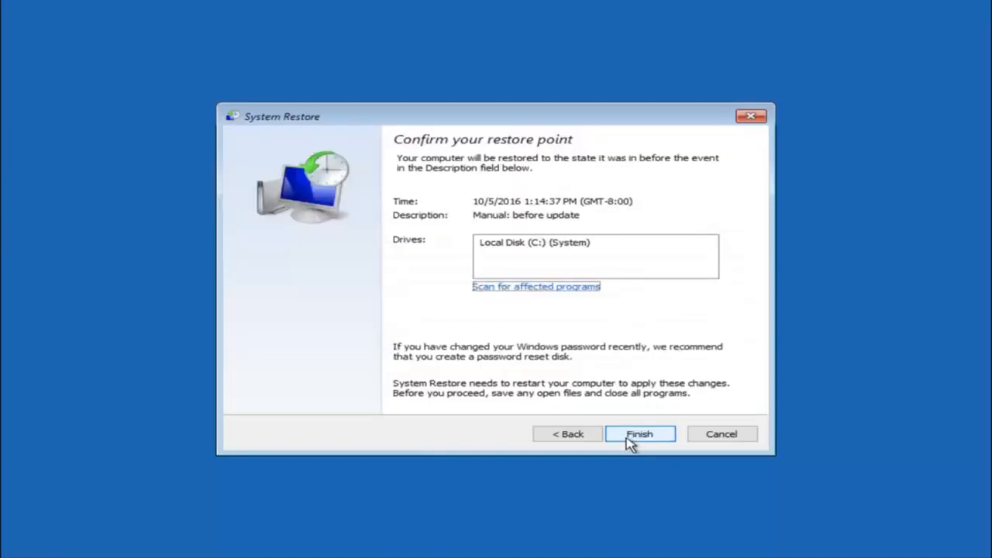
pyautogui.moveTo(430, 169)
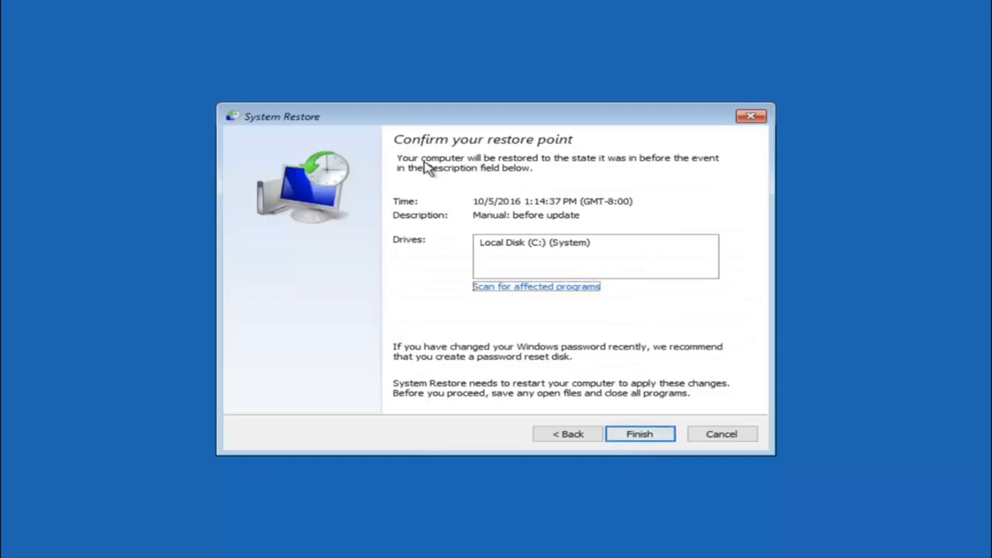
pyautogui.moveTo(614, 205)
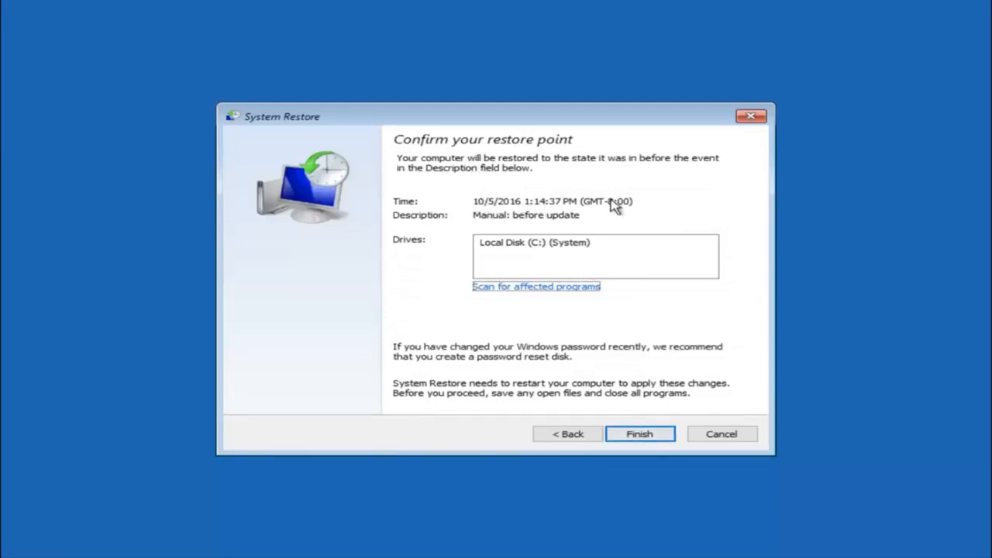
pyautogui.moveTo(526, 255)
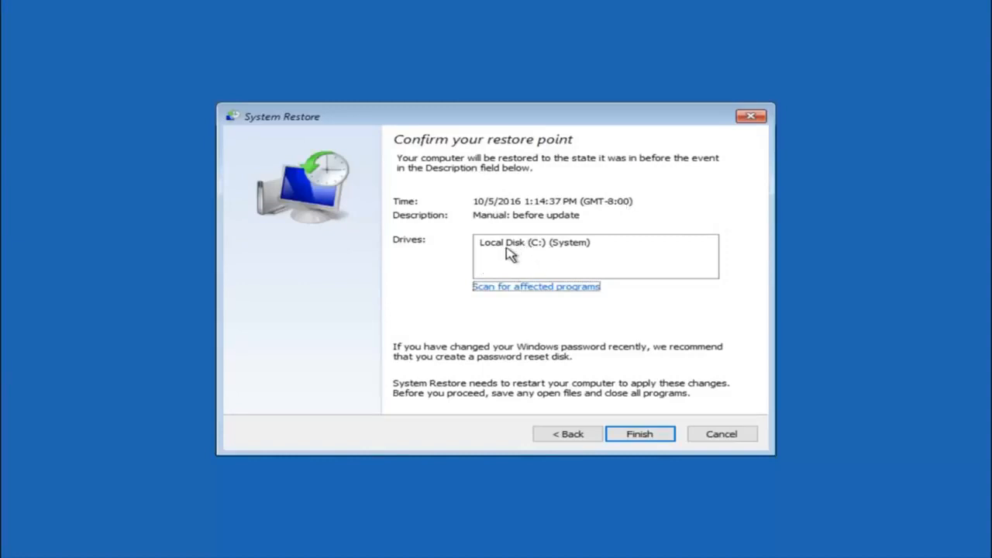
pyautogui.moveTo(352, 339)
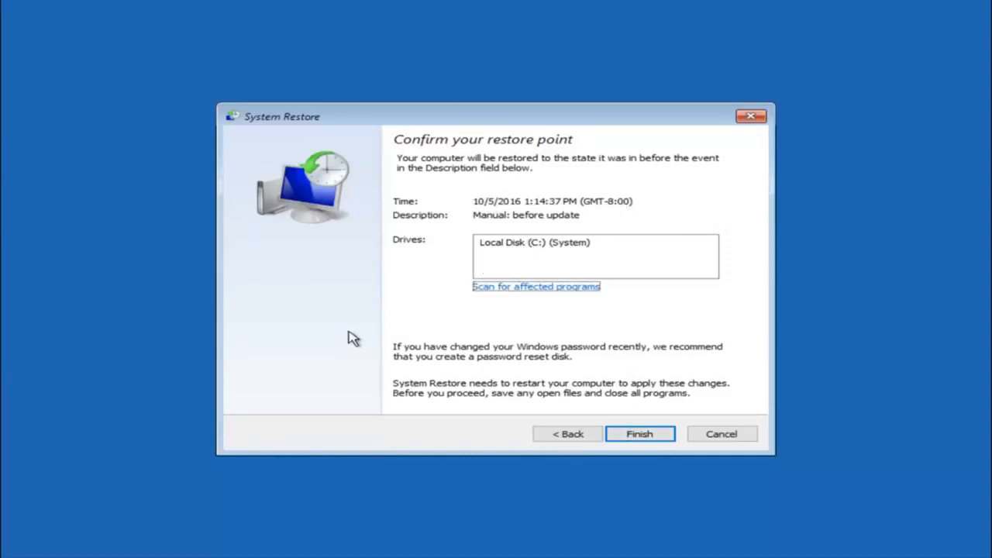
pyautogui.moveTo(562, 353)
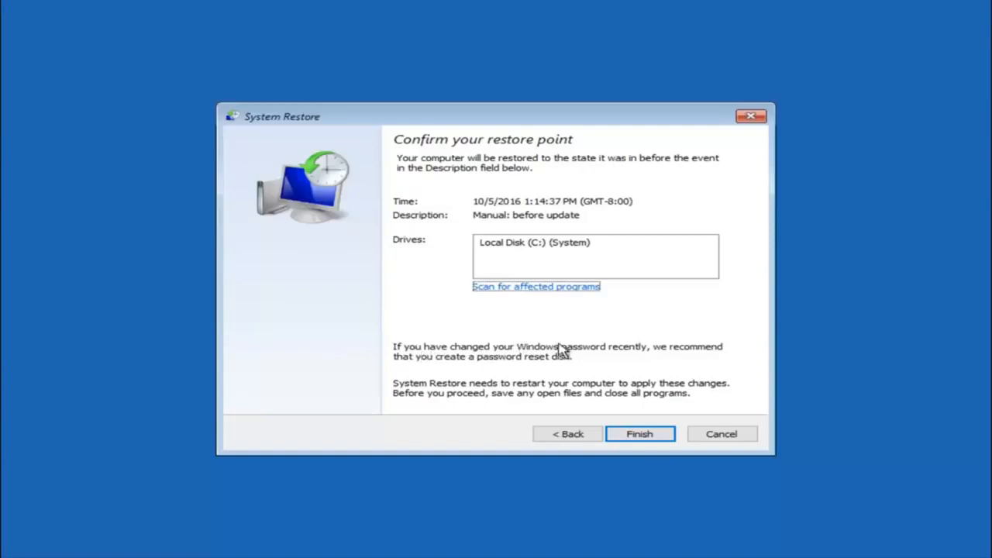
pyautogui.moveTo(440, 368)
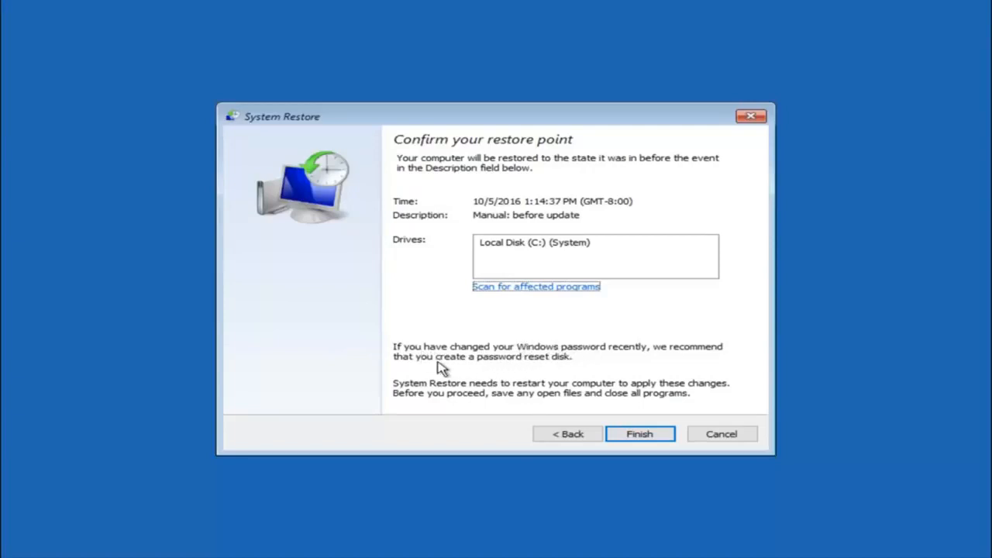
pyautogui.moveTo(530, 366)
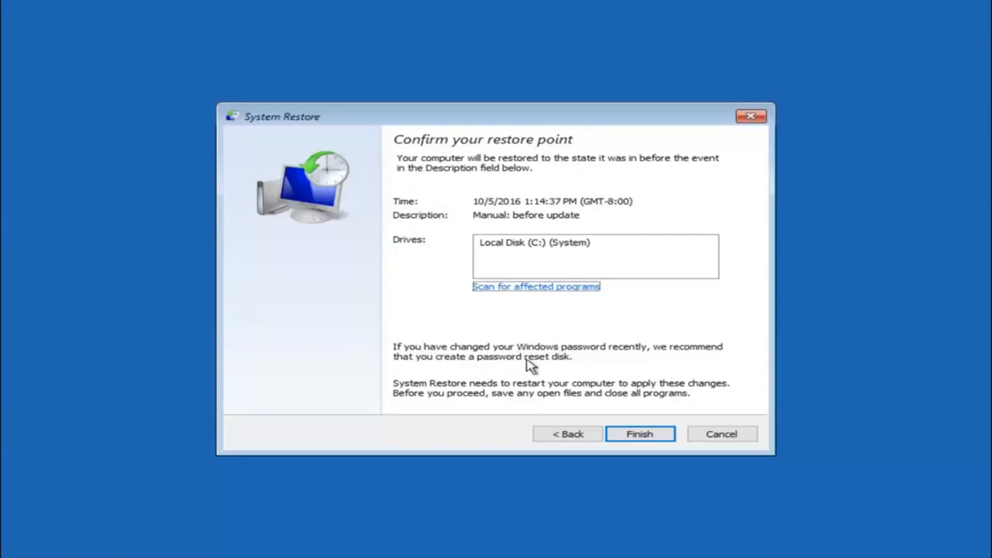
pyautogui.moveTo(565, 337)
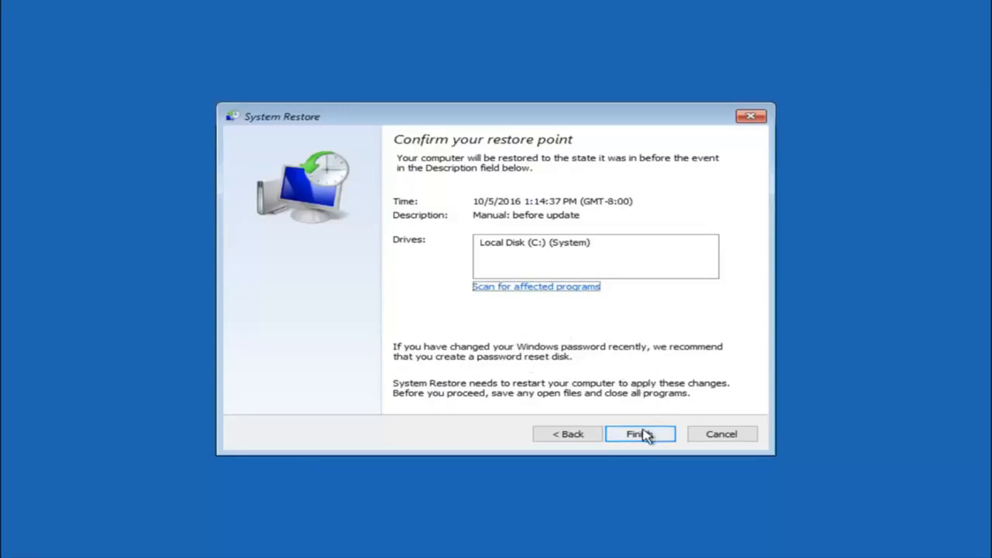
# Step: Finish the wizard and confirm Yes to run the uninterruptible restore
pyautogui.click(640, 434)
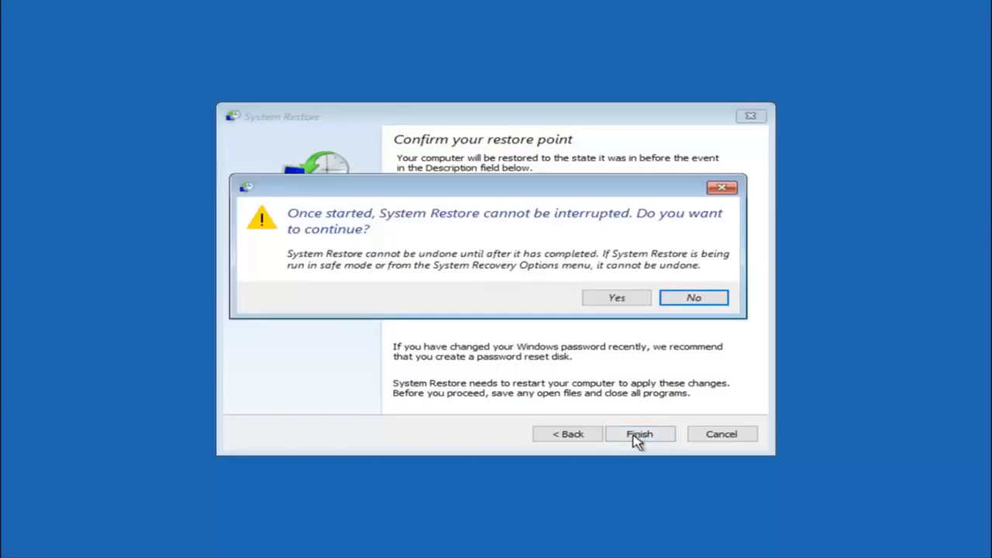
pyautogui.moveTo(341, 216)
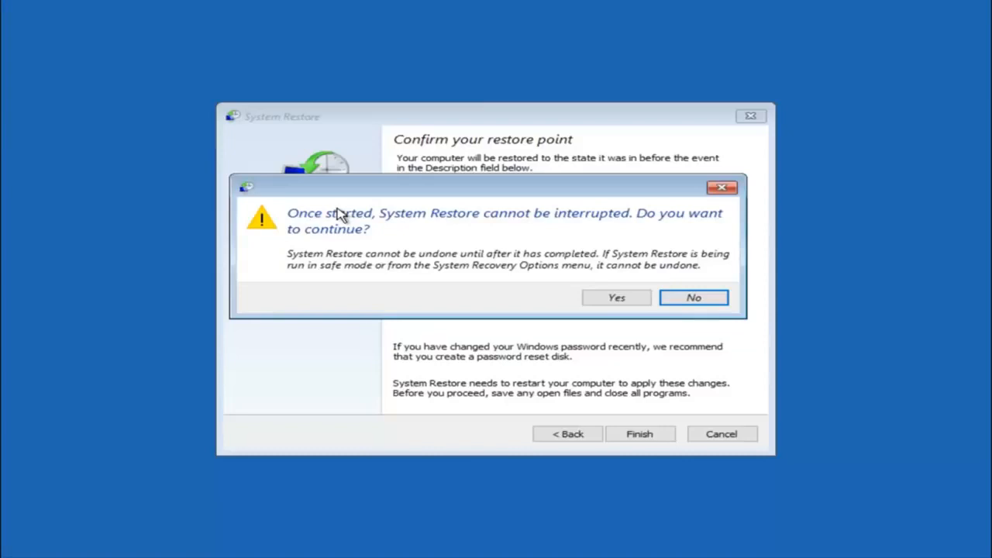
pyautogui.moveTo(347, 243)
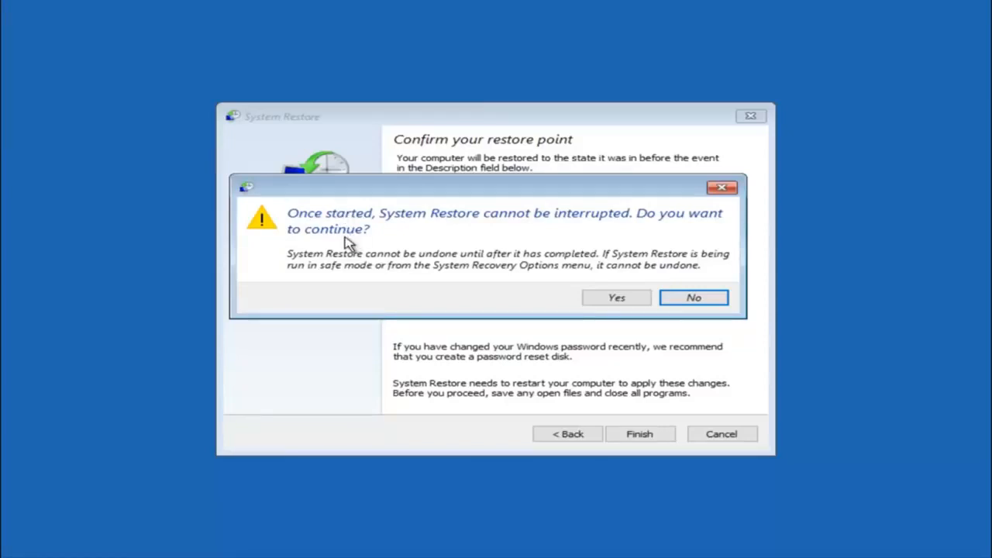
pyautogui.moveTo(338, 248)
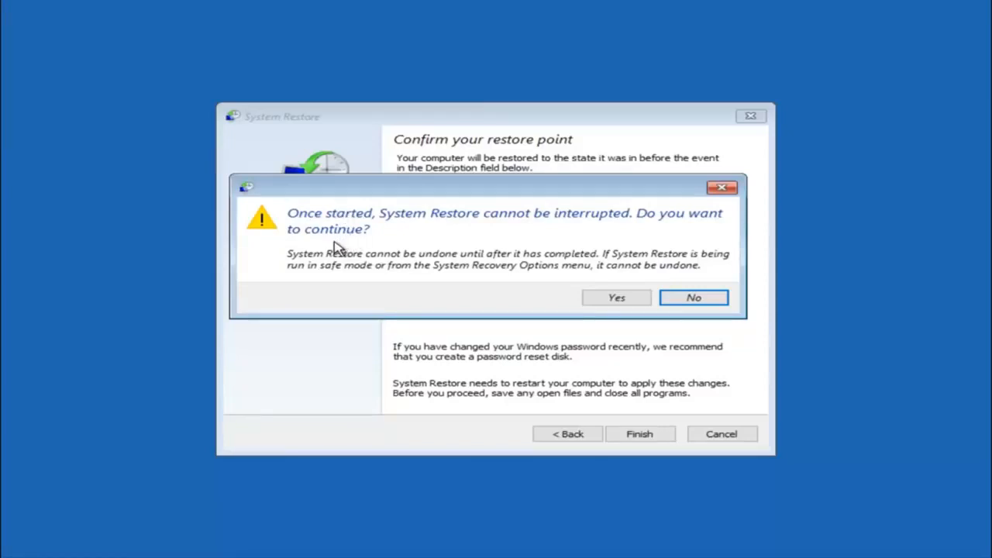
pyautogui.moveTo(616, 298)
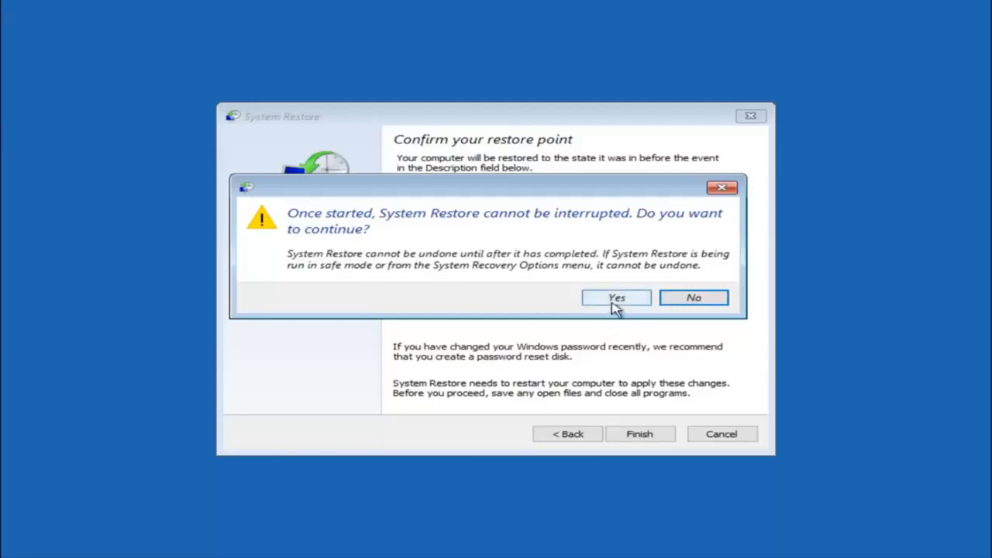
pyautogui.click(616, 298)
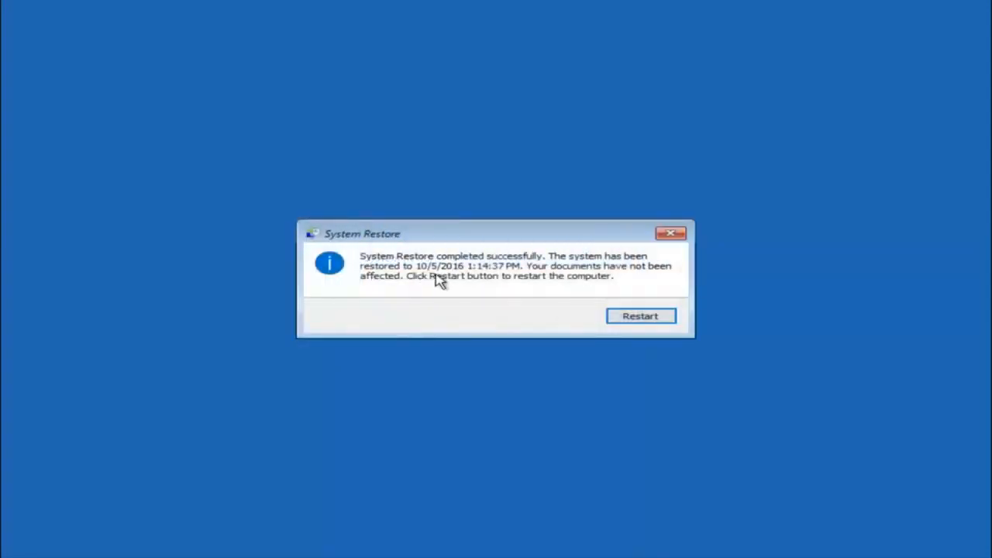
pyautogui.moveTo(562, 278)
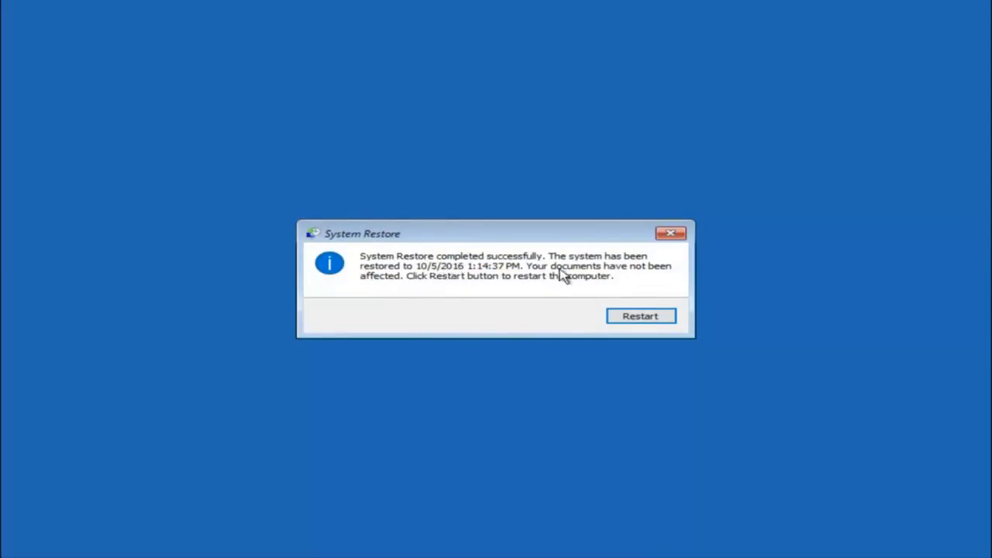
pyautogui.moveTo(492, 281)
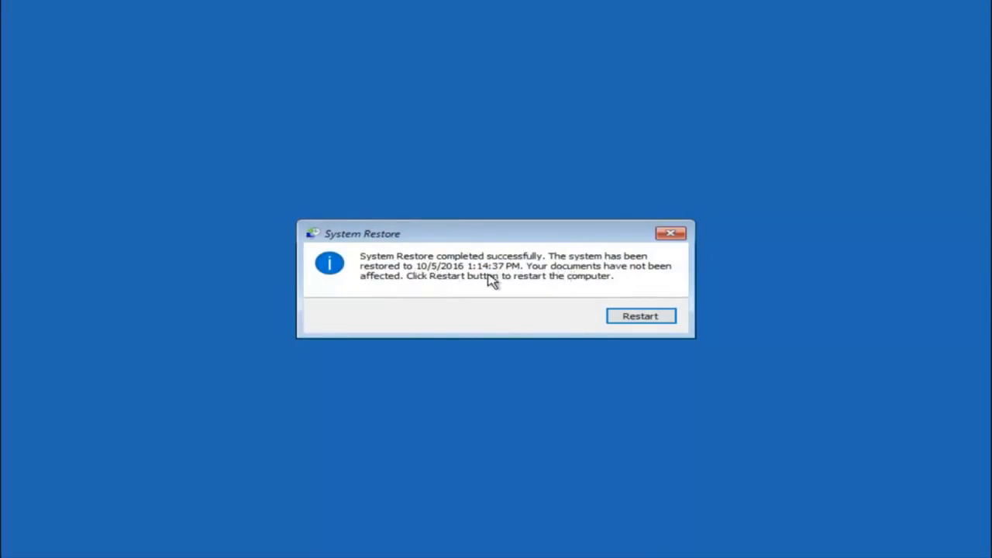
pyautogui.moveTo(577, 272)
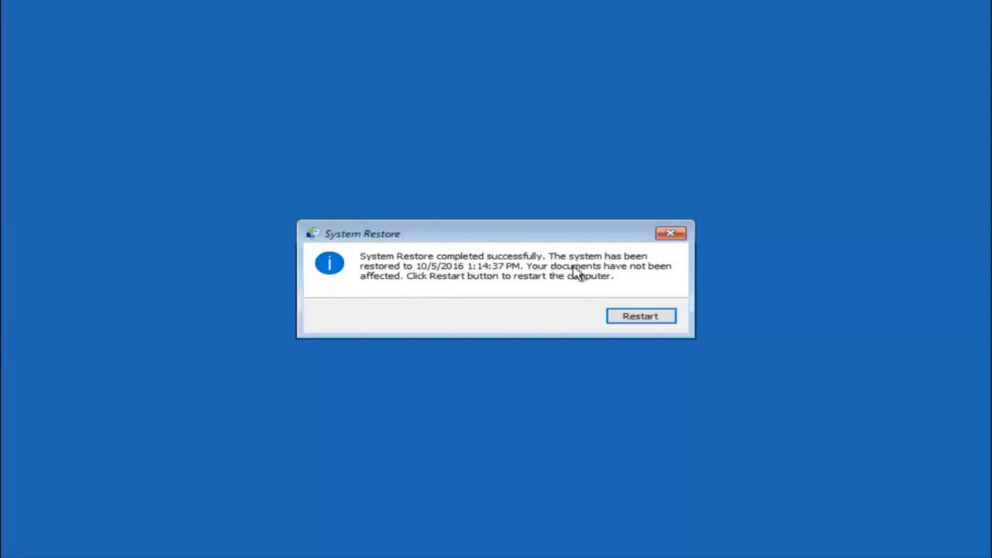
pyautogui.moveTo(577, 315)
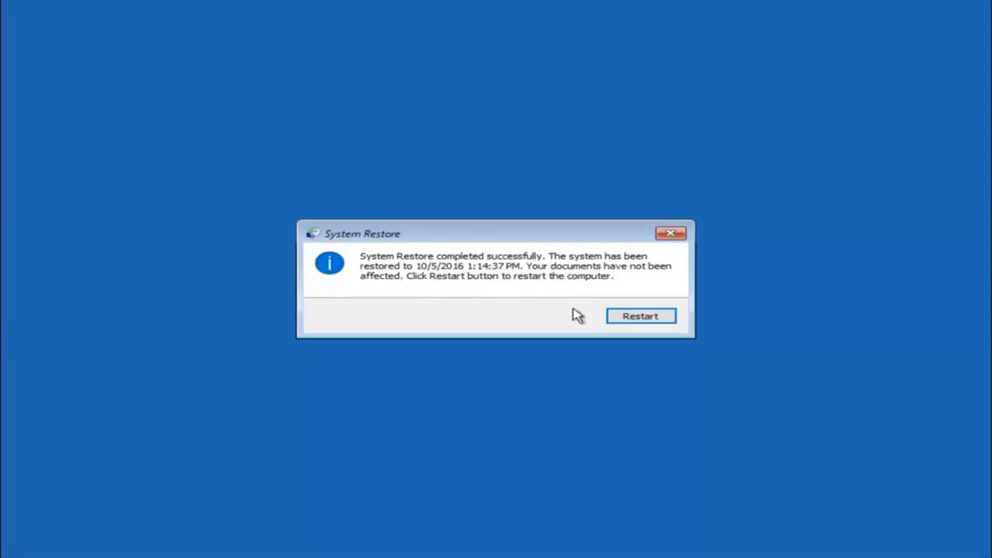
# Step: Restart the computer from the 'System Restore completed successfully' message
pyautogui.click(640, 316)
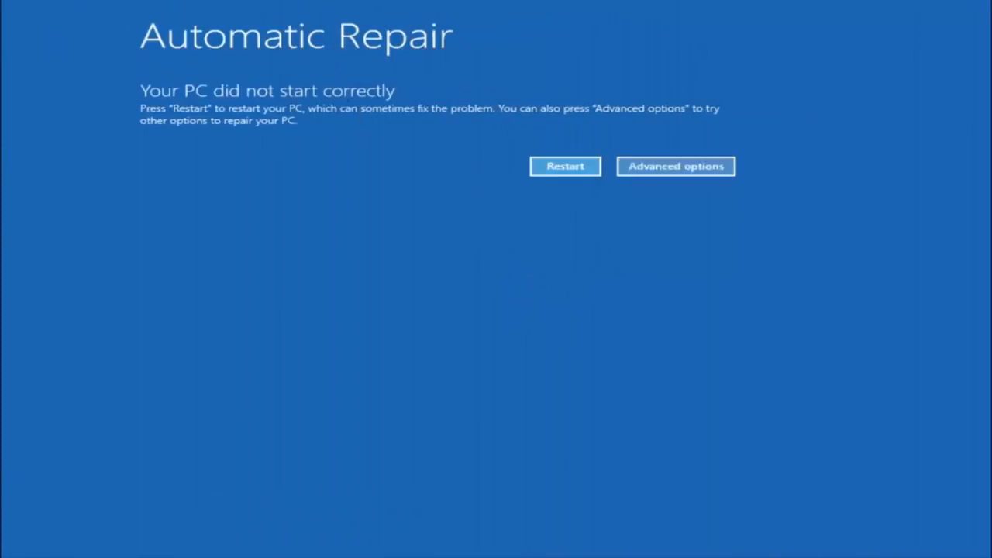
# Step: Go through Advanced options and Troubleshoot toward the advanced recovery tools
pyautogui.click(675, 166)
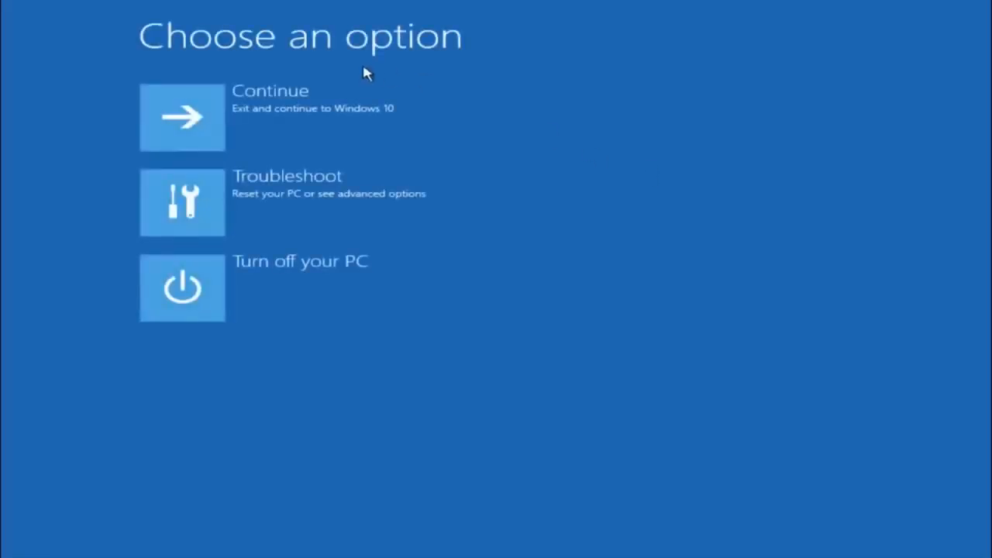
pyautogui.moveTo(271, 198)
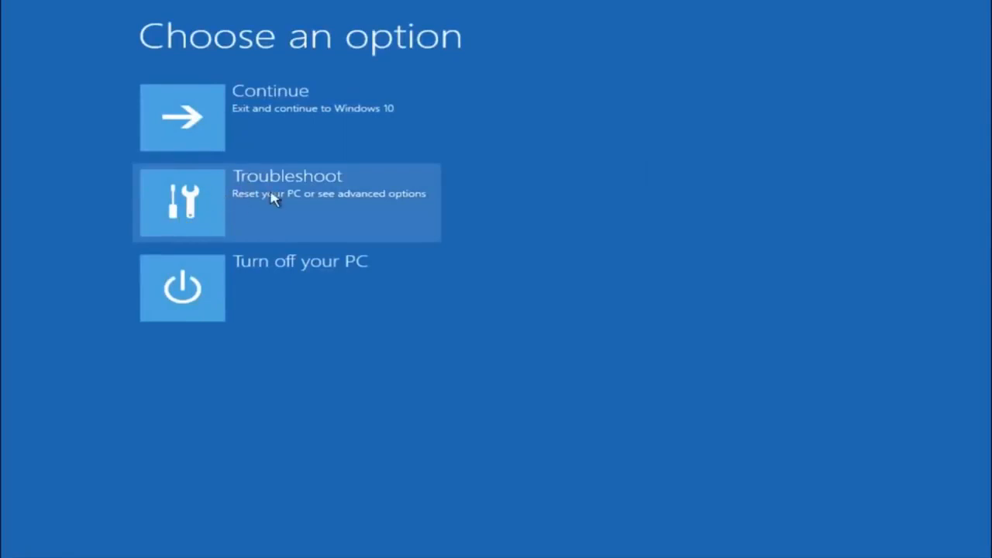
pyautogui.click(287, 201)
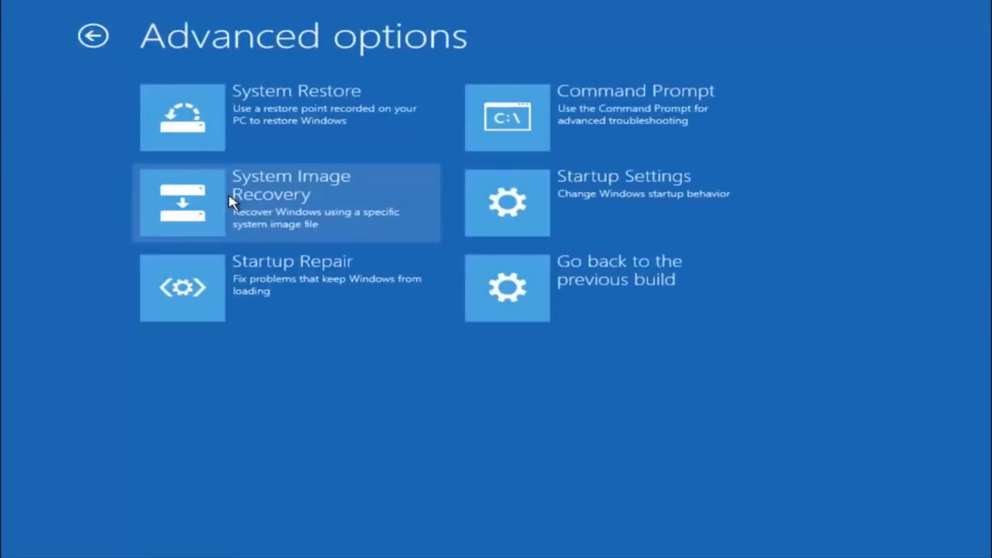
pyautogui.moveTo(186, 254)
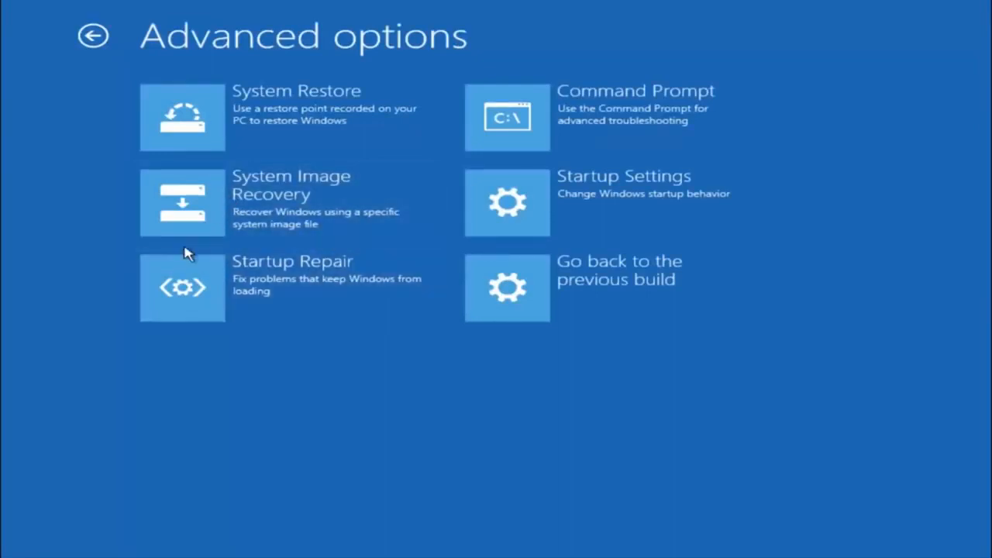
pyautogui.moveTo(306, 275)
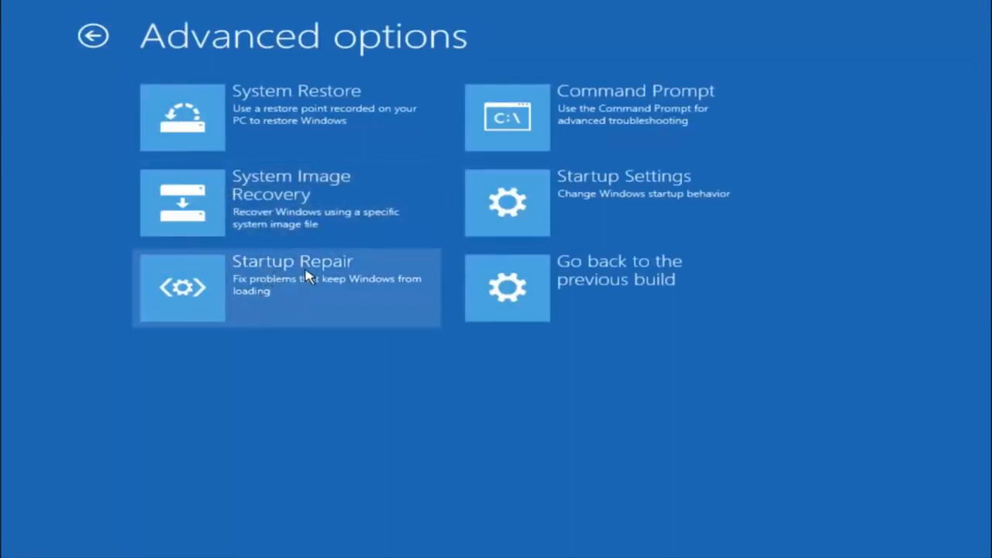
pyautogui.moveTo(297, 289)
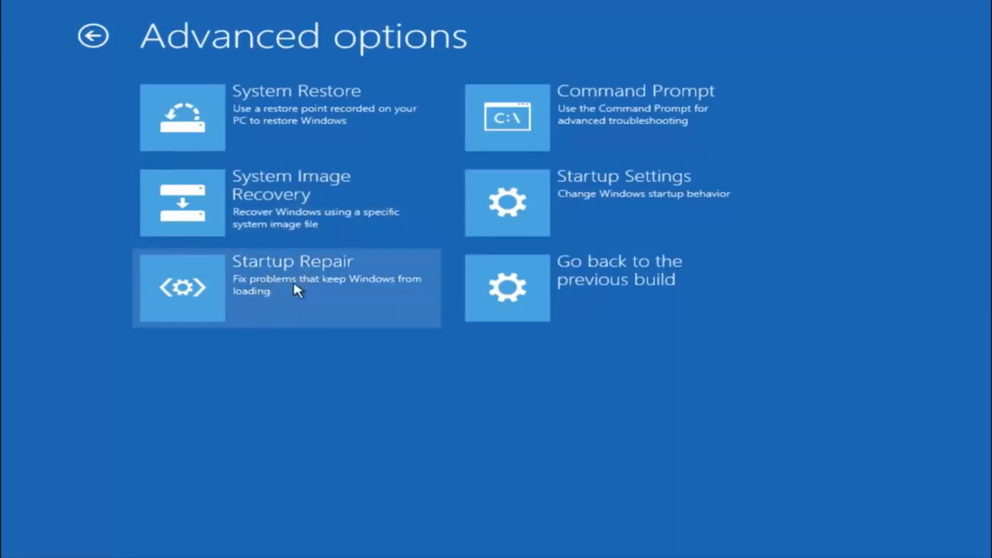
pyautogui.moveTo(185, 294)
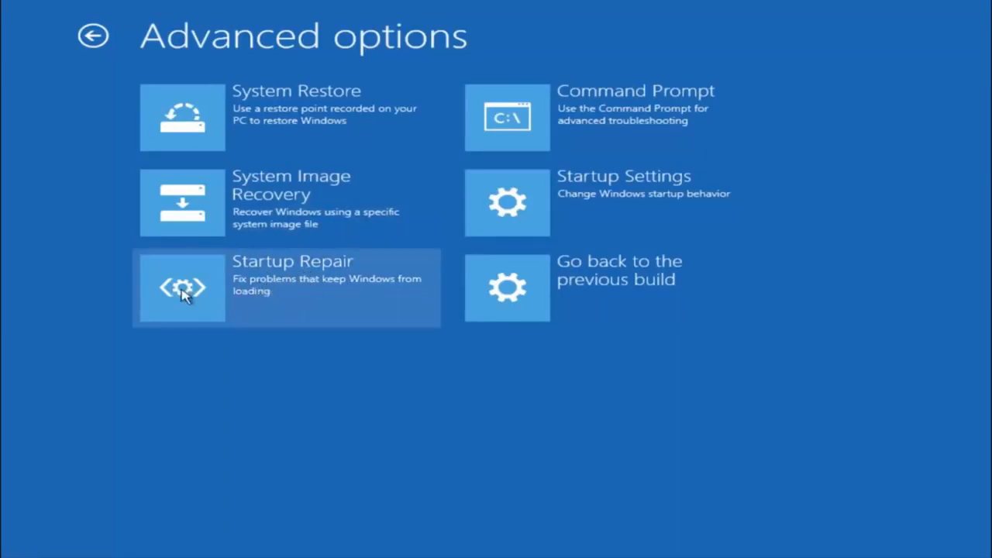
pyautogui.click(182, 288)
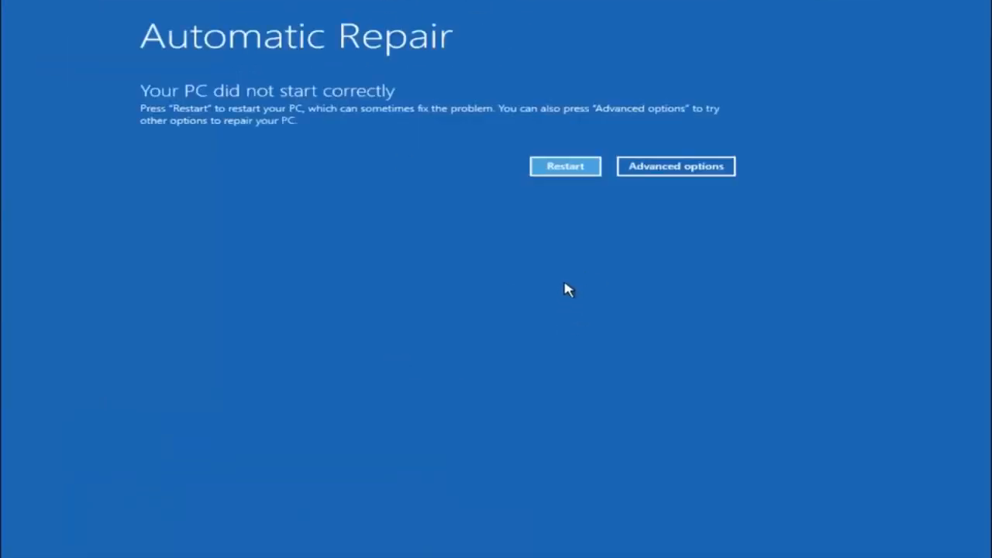
pyautogui.moveTo(442, 209)
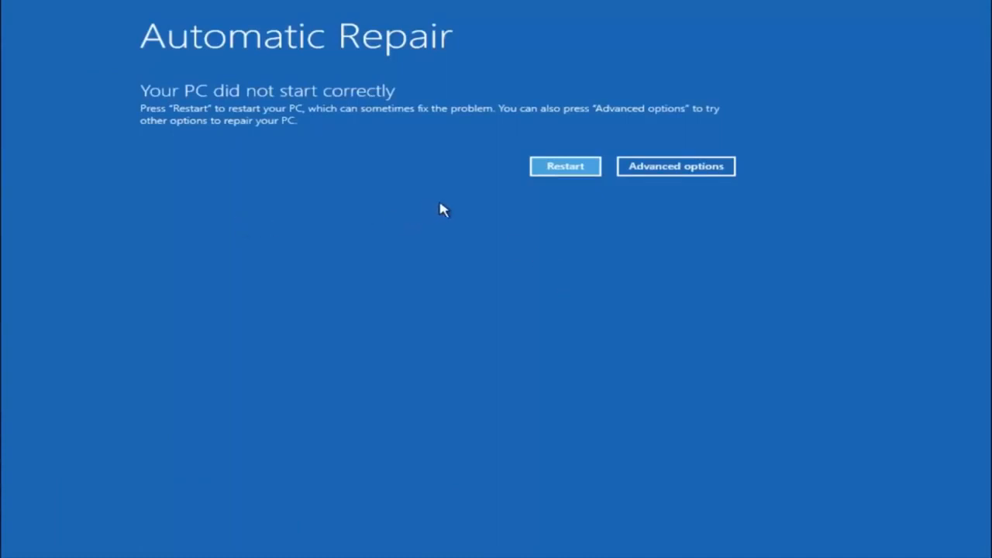
pyautogui.moveTo(228, 212)
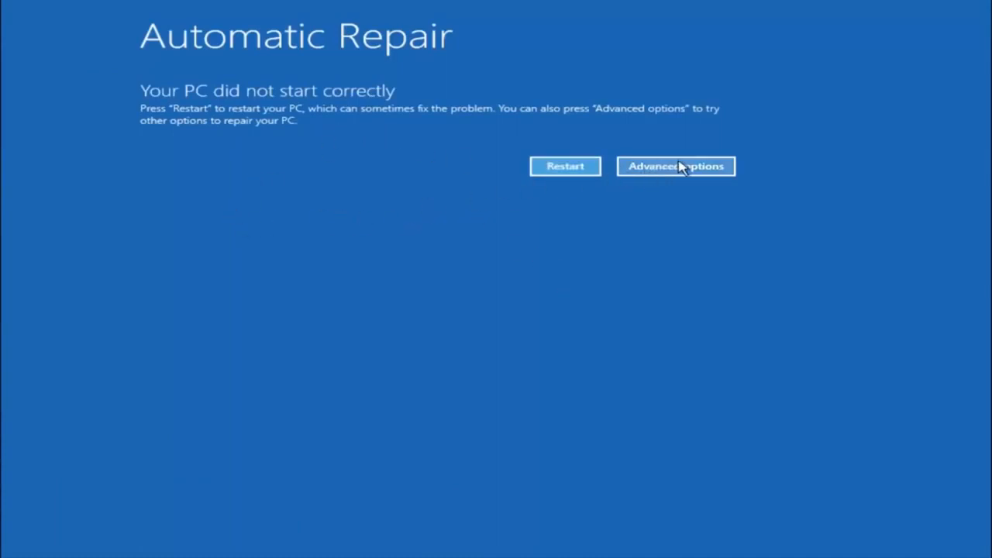
# Step: Leave the Automatic Repair notice via Advanced options and reach the Troubleshoot menu
pyautogui.click(675, 165)
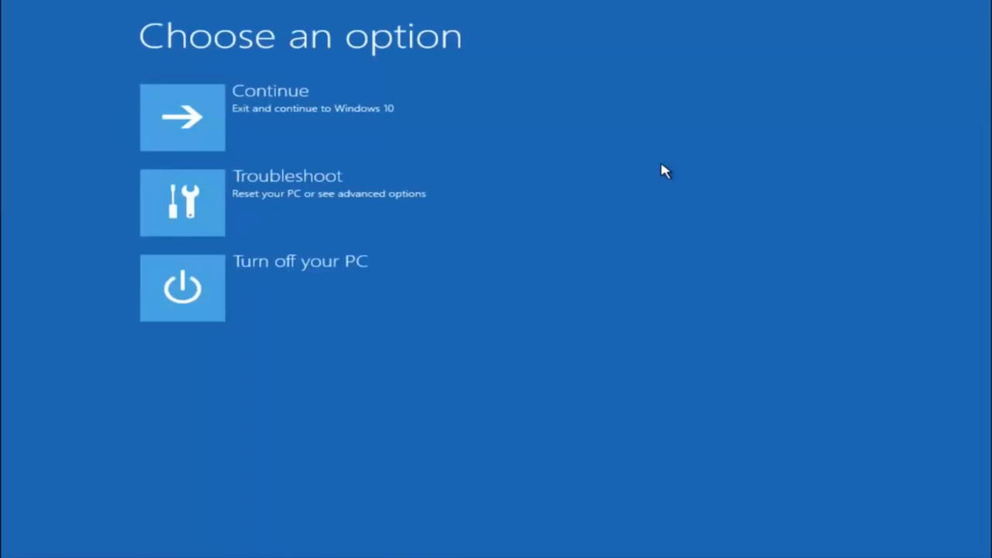
pyautogui.moveTo(210, 247)
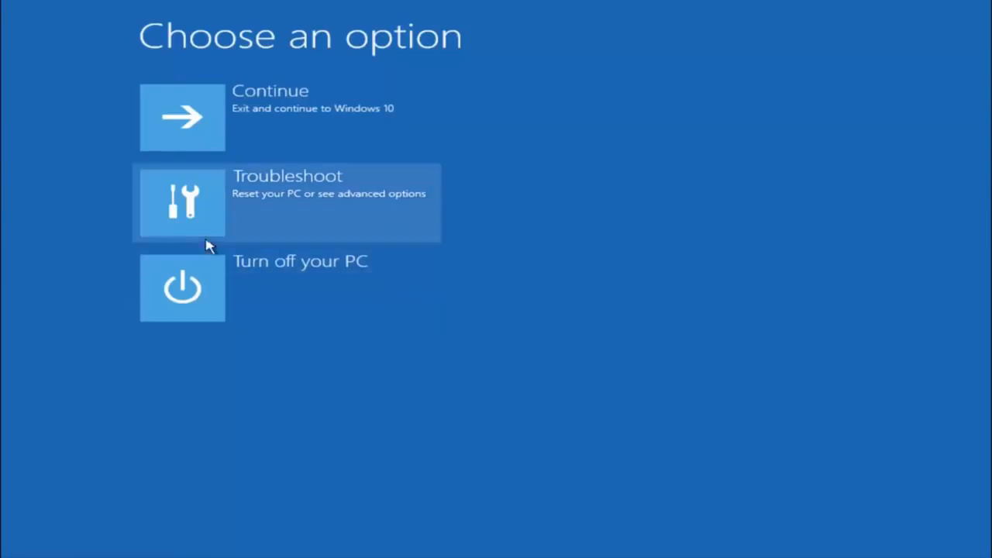
pyautogui.click(287, 203)
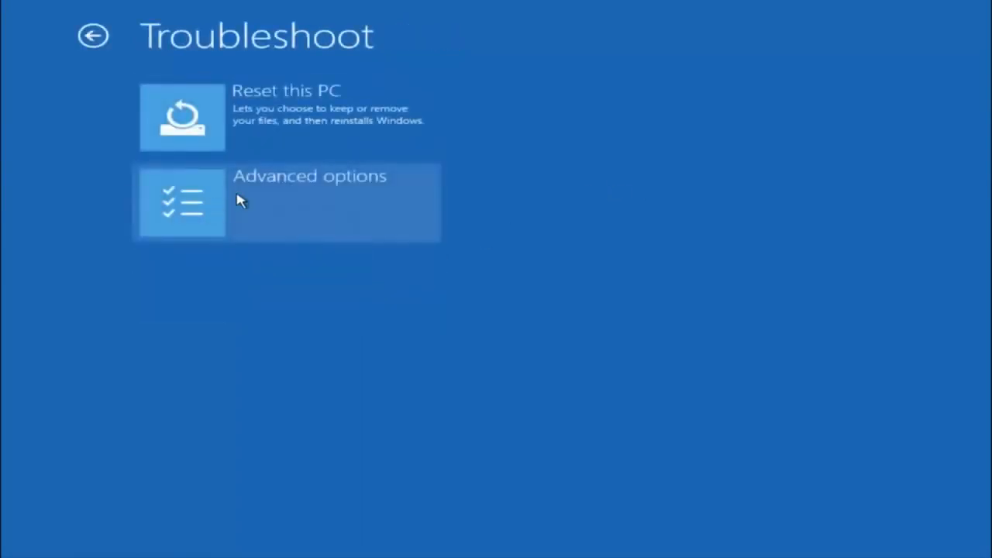
pyautogui.moveTo(229, 194)
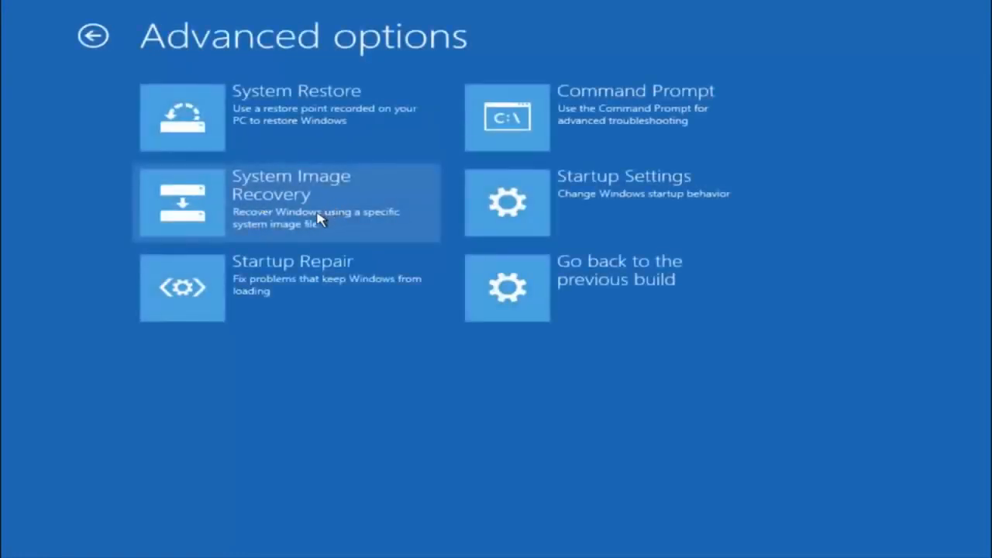
pyautogui.moveTo(644, 112)
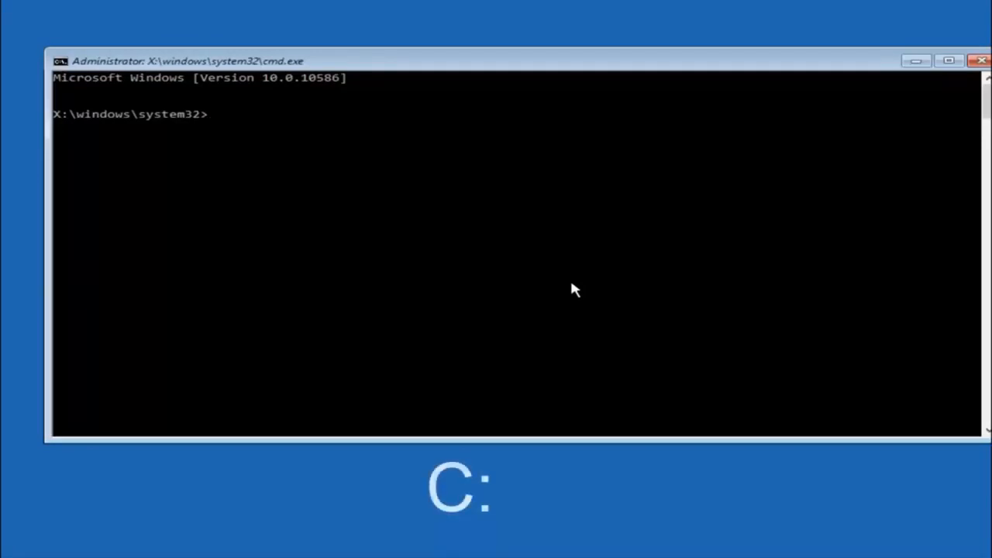
# Step: Switch to drive C: and run dir to list PerfLogs, Program Files, Users, Windows, Windows.old
pyautogui.write('c')
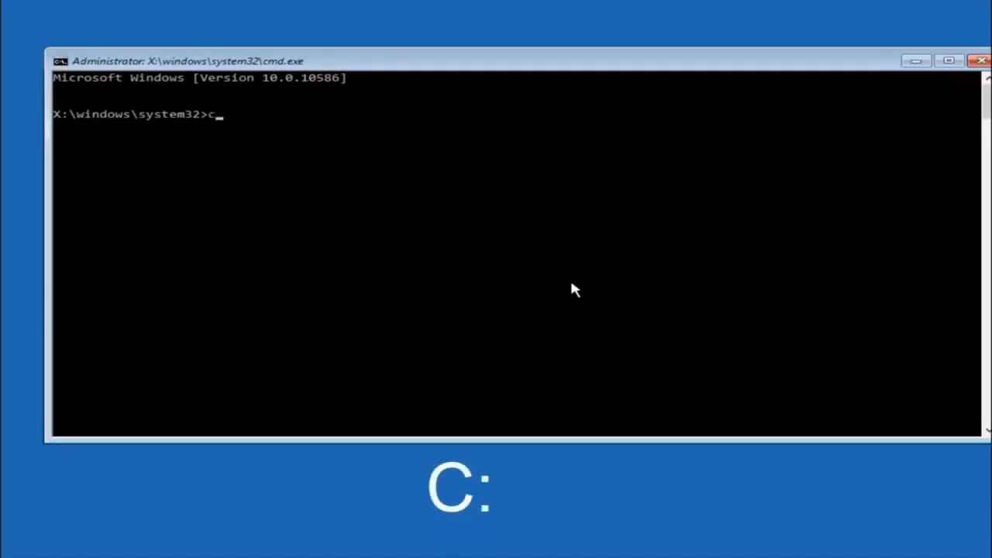
pyautogui.press('Return')
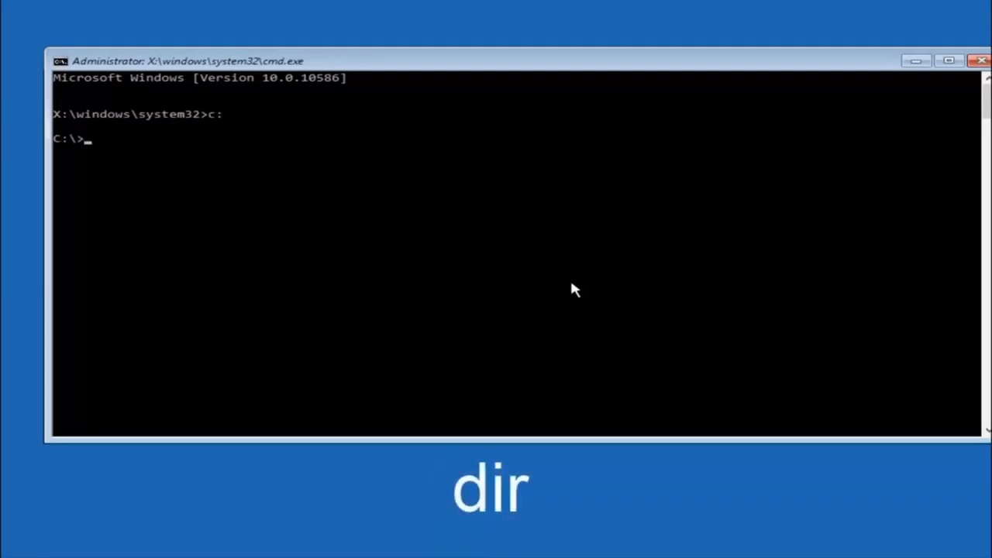
pyautogui.write('d')
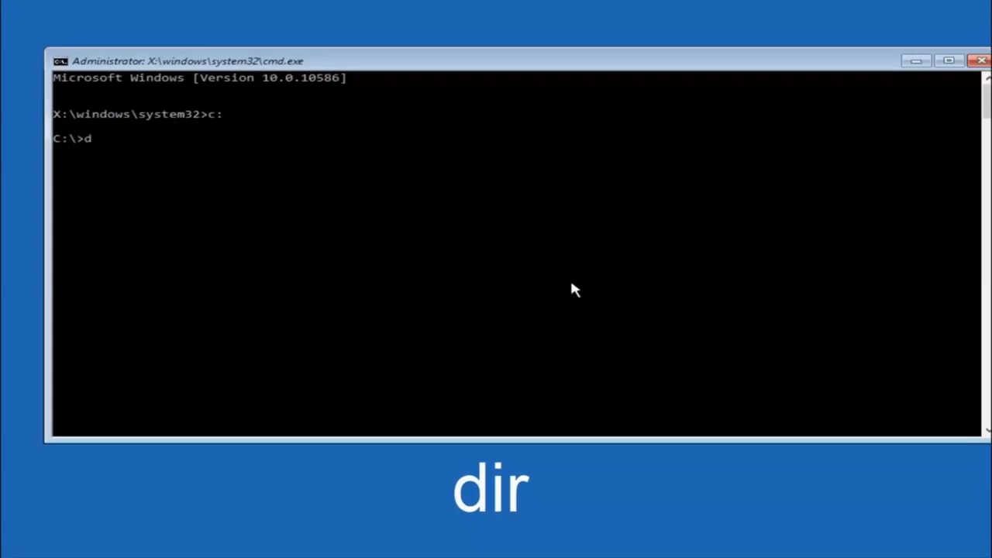
pyautogui.press('Return')
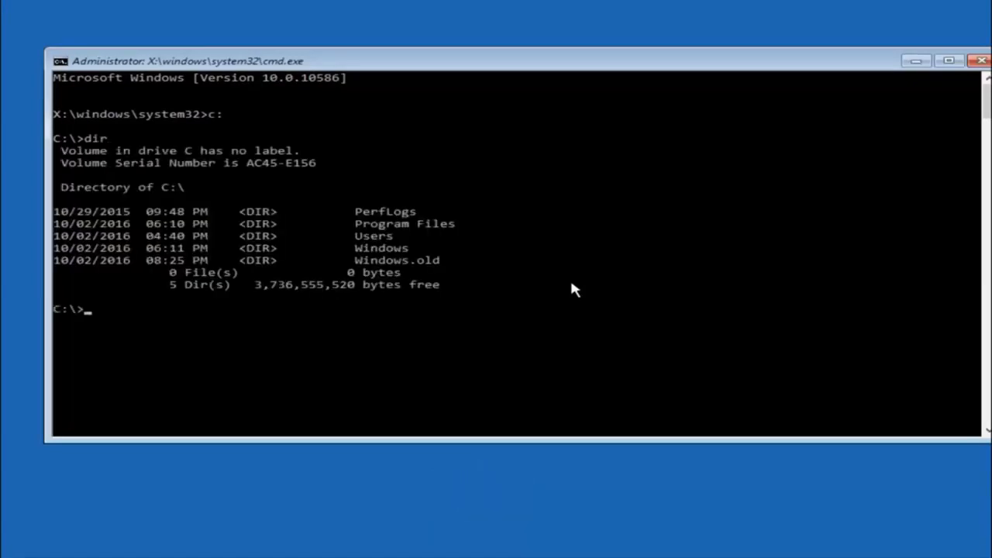
pyautogui.moveTo(372, 240)
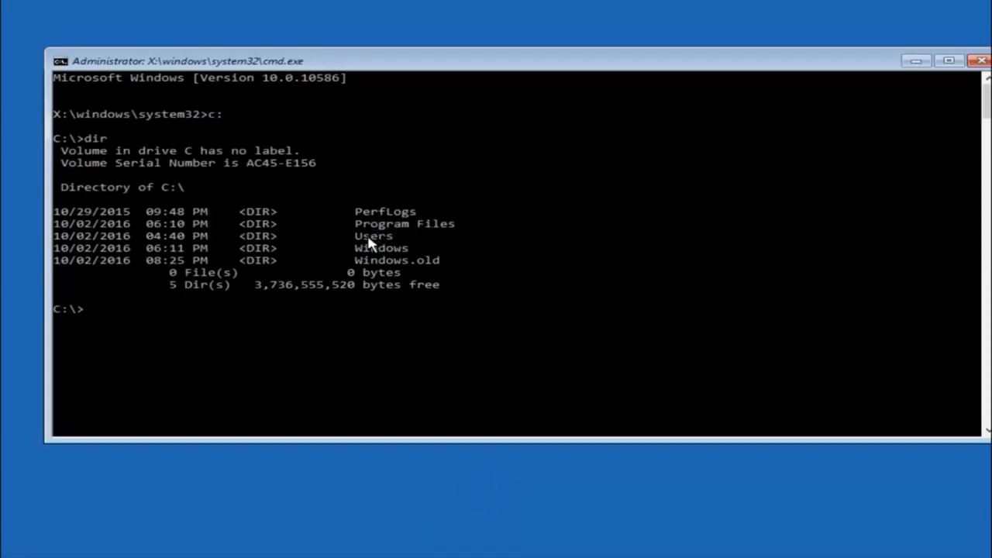
pyautogui.moveTo(391, 251)
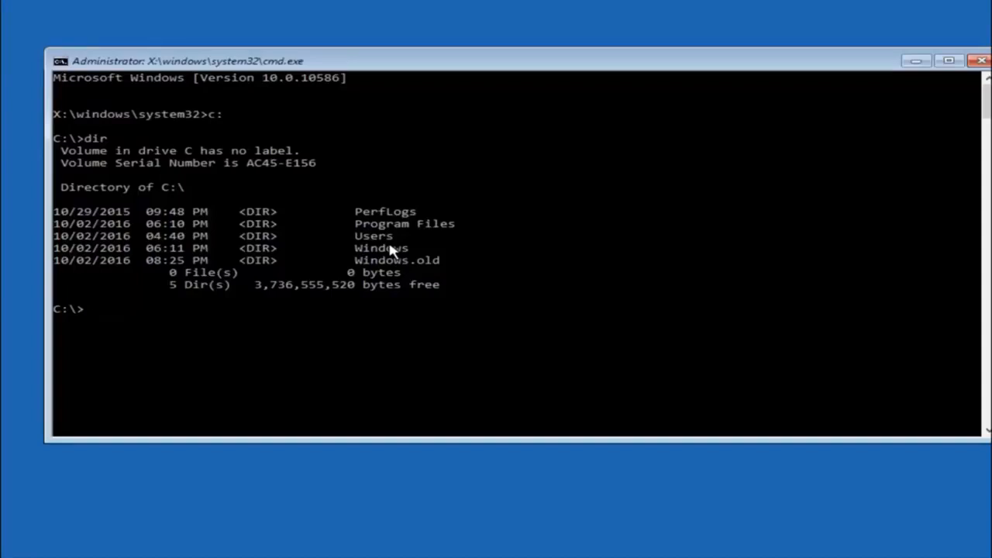
pyautogui.write('cd')
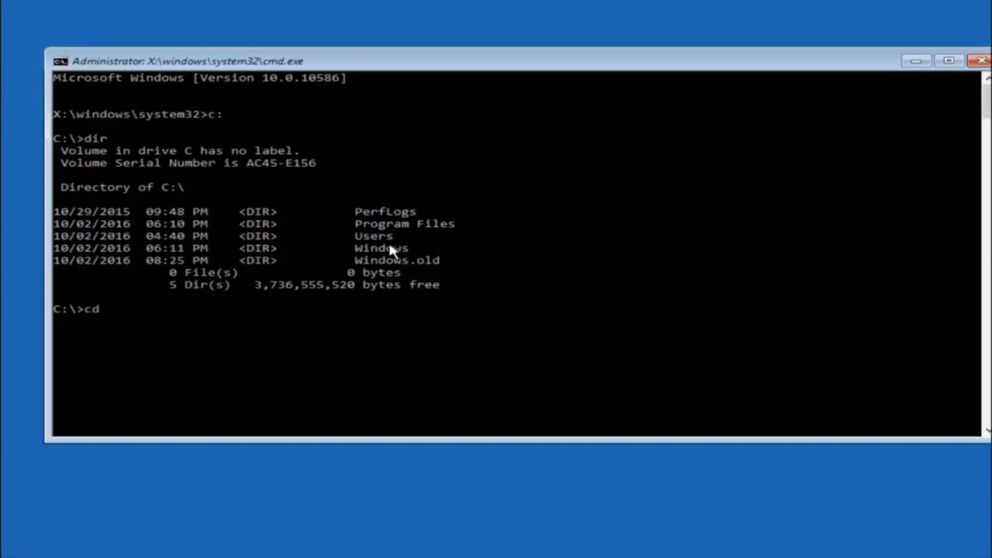
# Step: Change directory to \windows\system32\config with cd
pyautogui.write('\\')
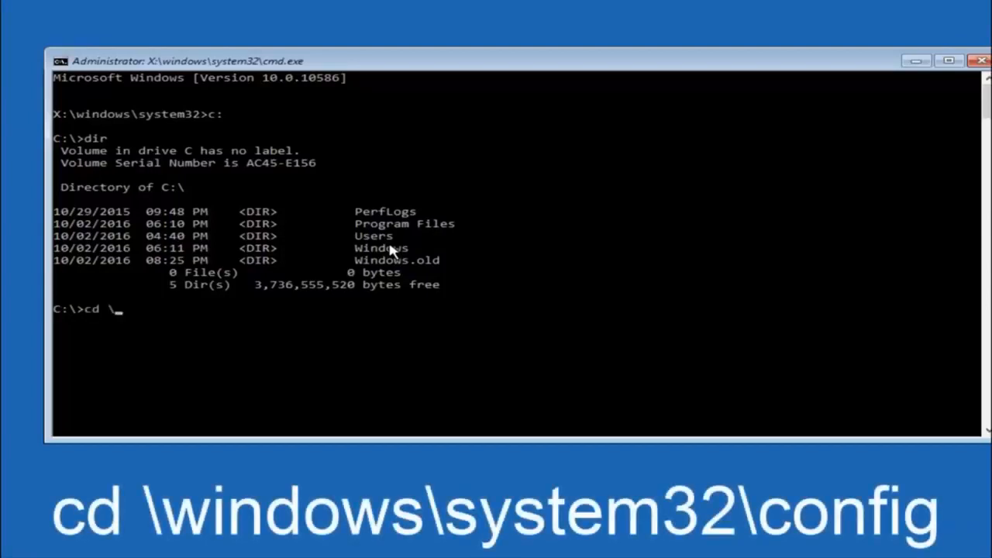
pyautogui.write('windows\\')
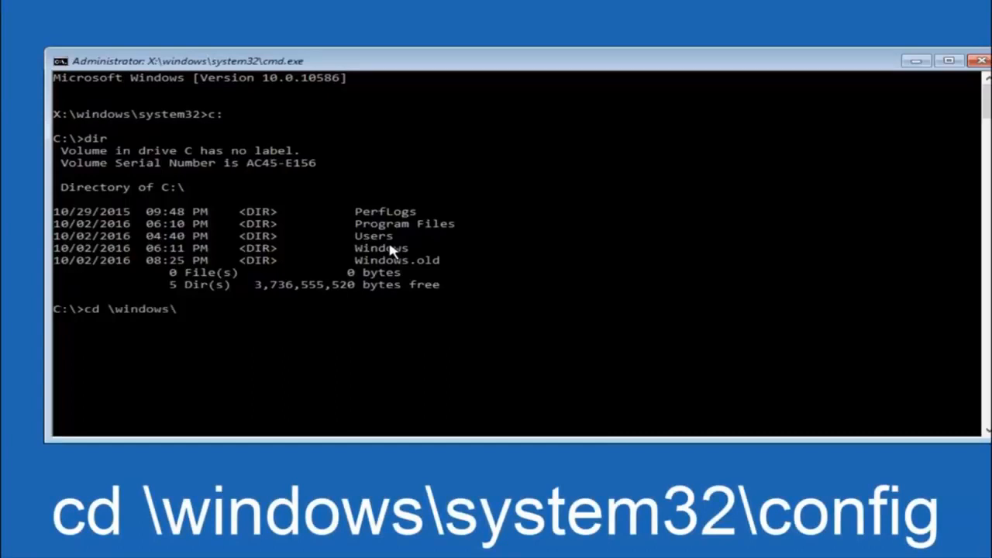
pyautogui.write('system3')
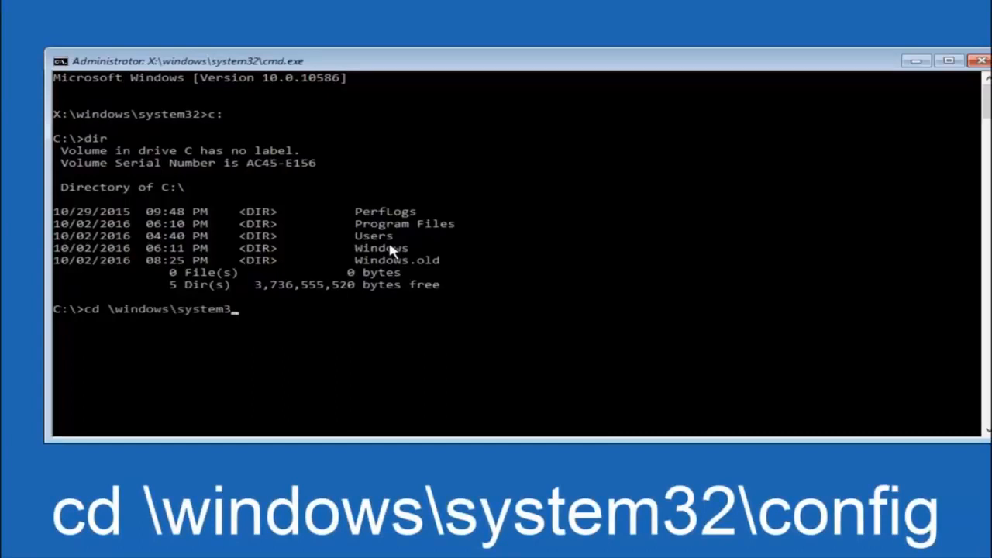
pyautogui.write('2\\')
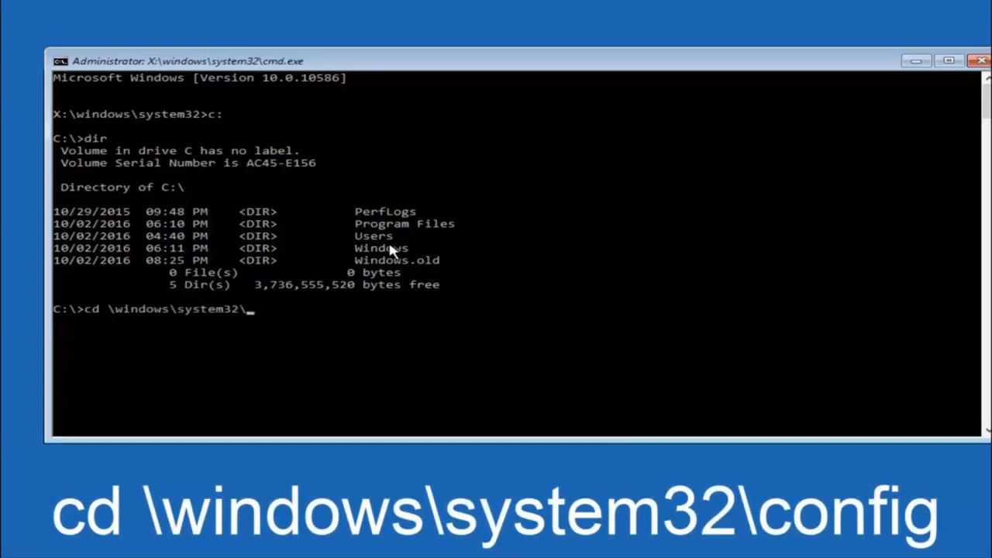
pyautogui.write('config')
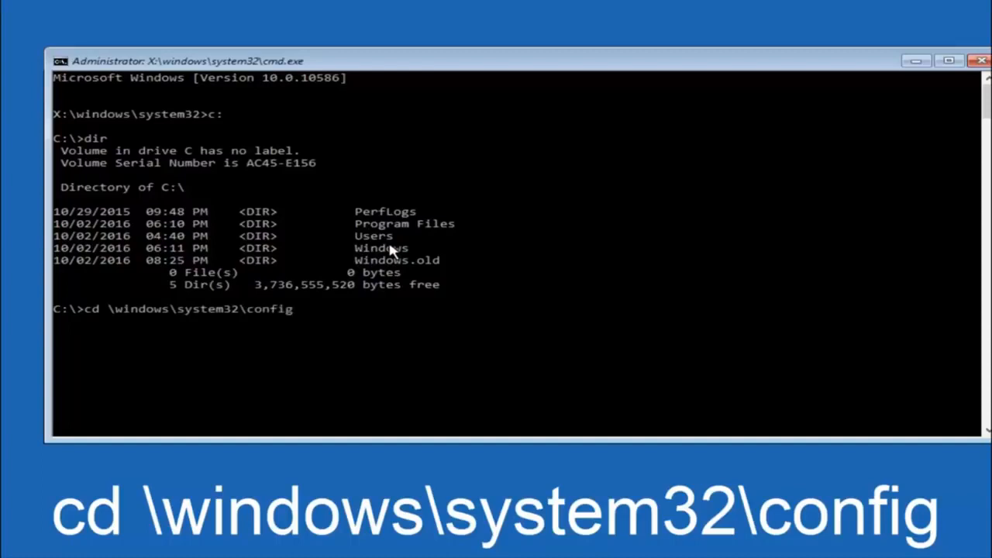
pyautogui.press('Return')
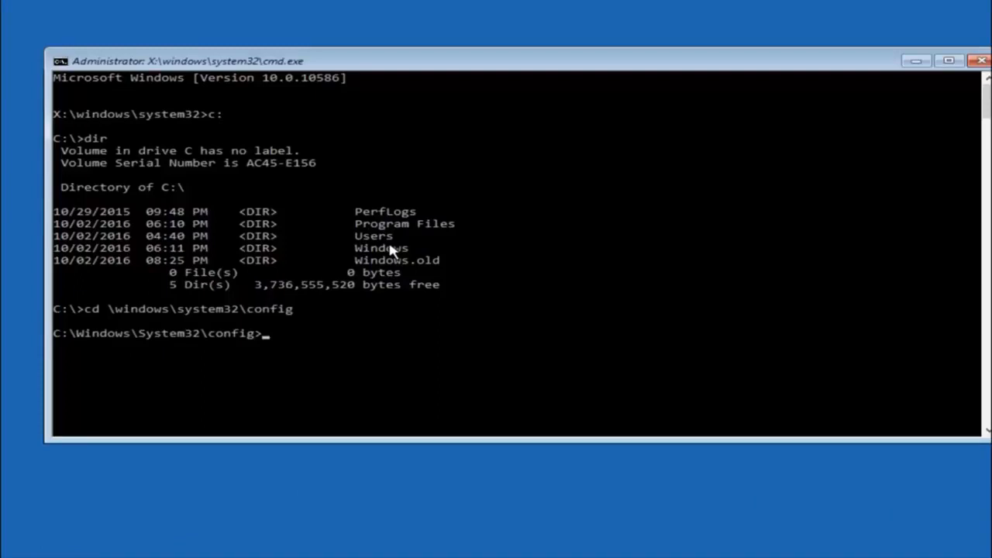
pyautogui.write('md')
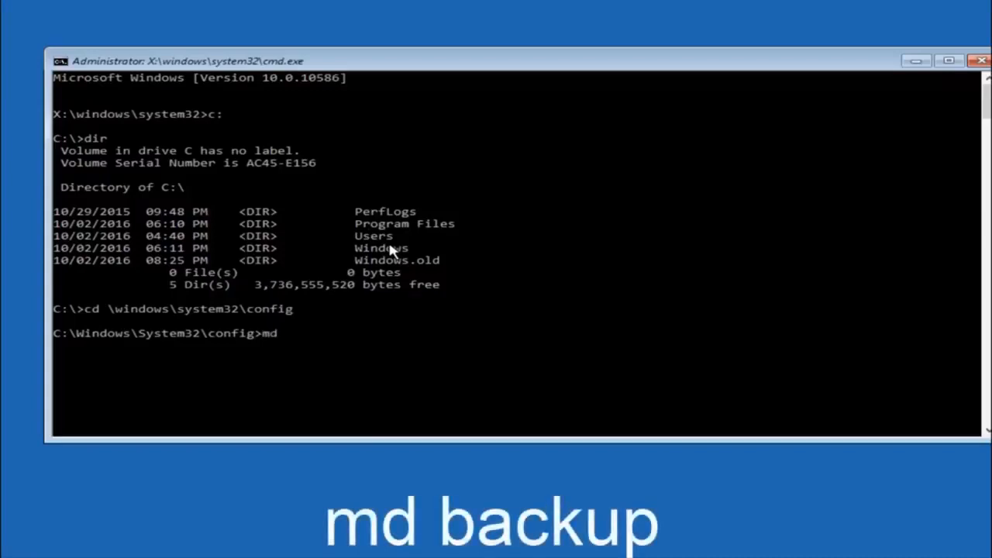
# Step: Run md backup to create a backup folder inside config, correcting a stray 1
pyautogui.write('backup')
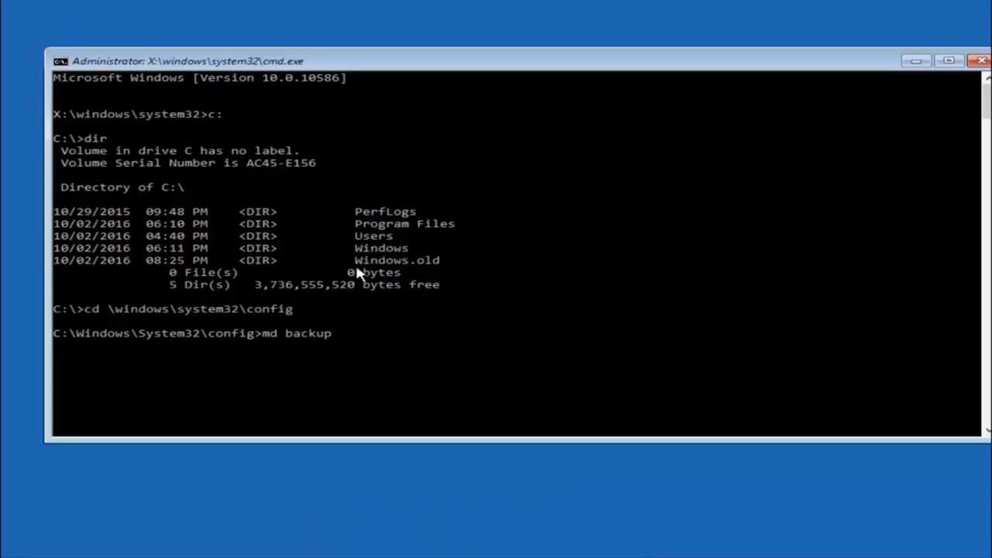
pyautogui.moveTo(301, 351)
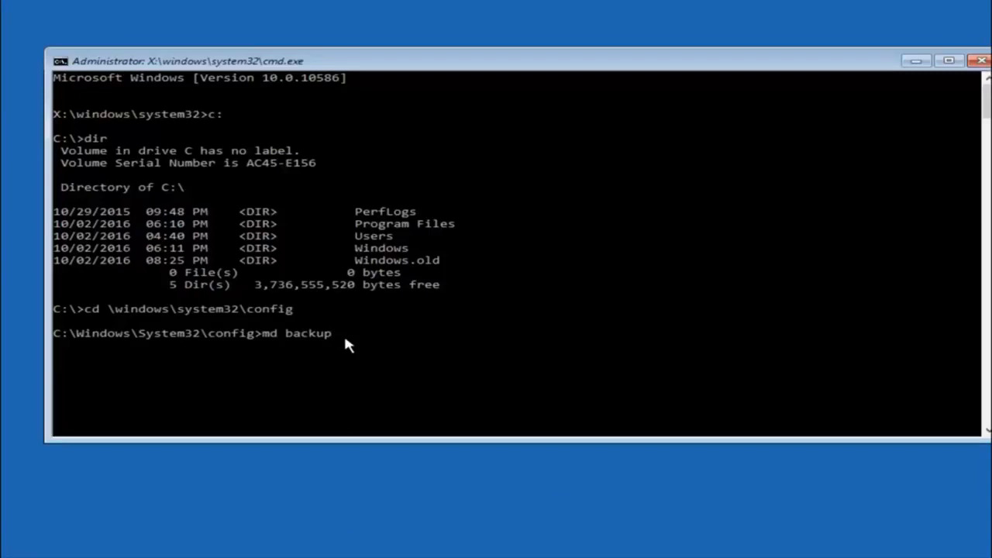
pyautogui.write('1')
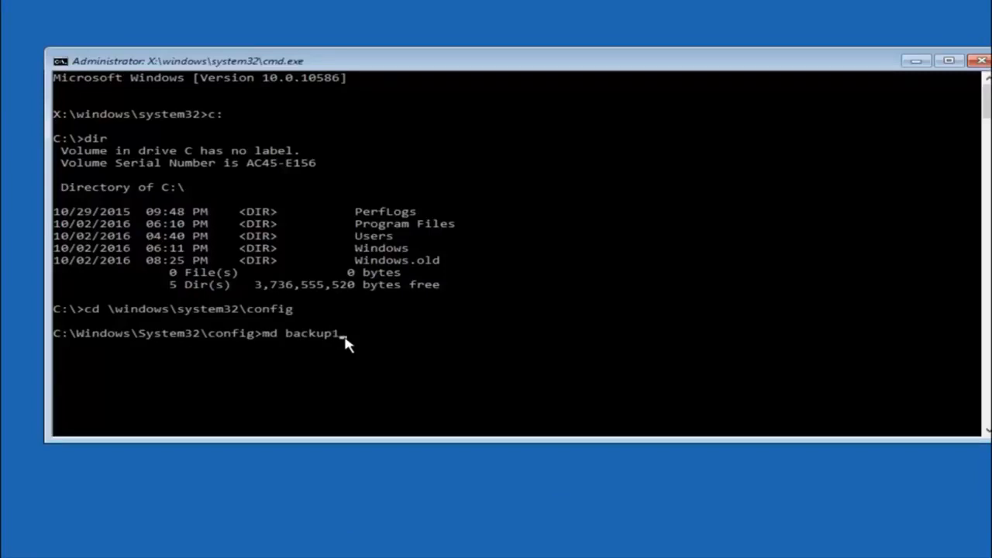
pyautogui.press('BackSpace')
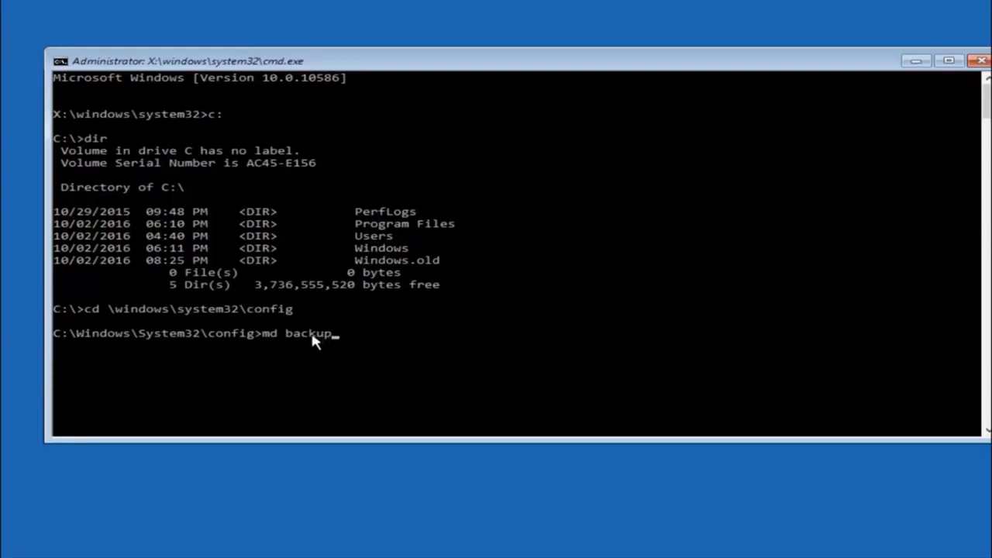
pyautogui.press('Return')
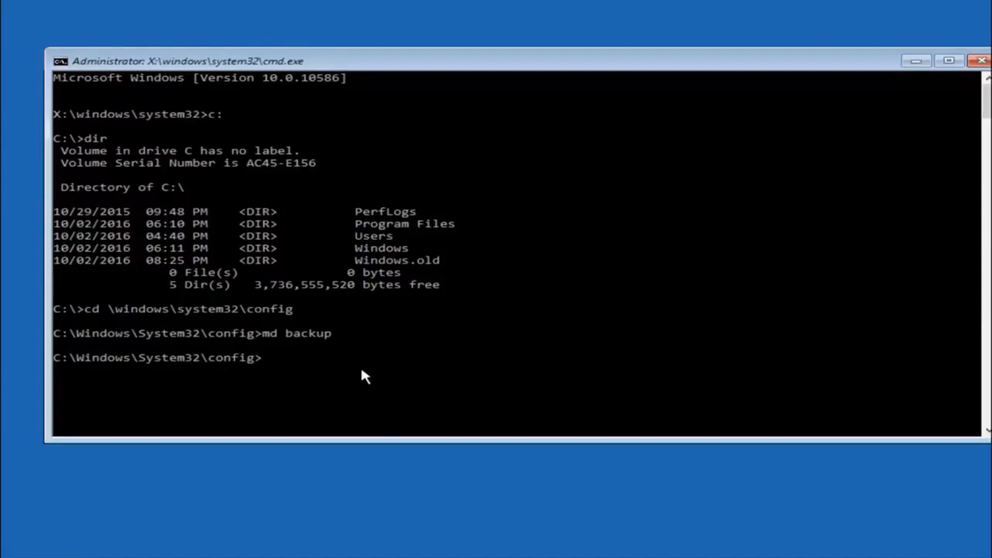
# Step: Run copy *.* backup to back up SAM, SYSTEM and the other registry hives, then begin a cd command
pyautogui.write('copy')
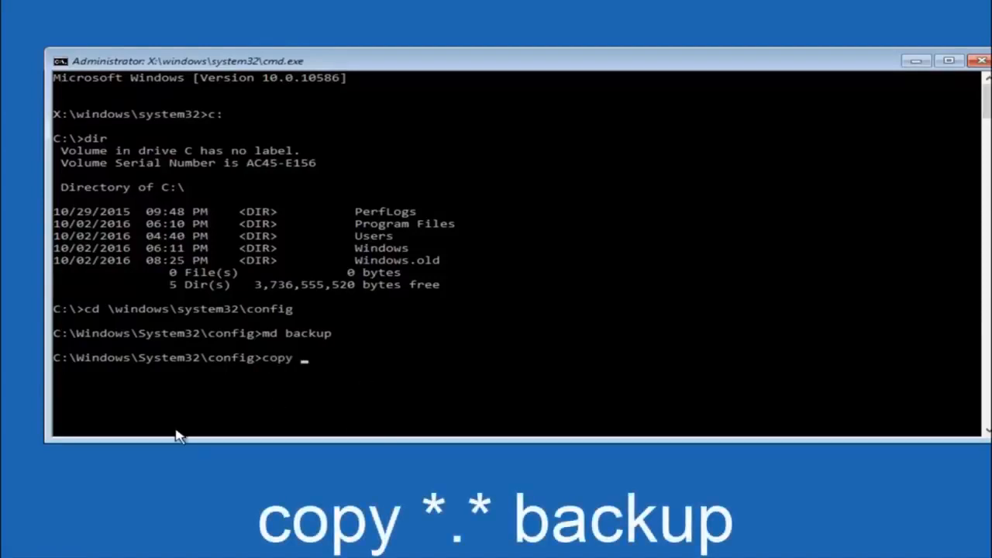
pyautogui.write('*')
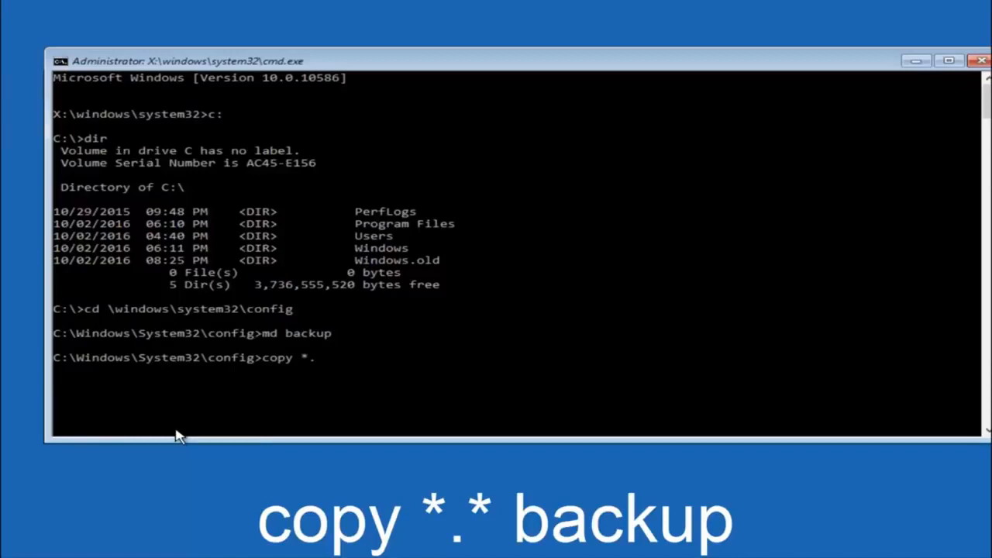
pyautogui.write('*')
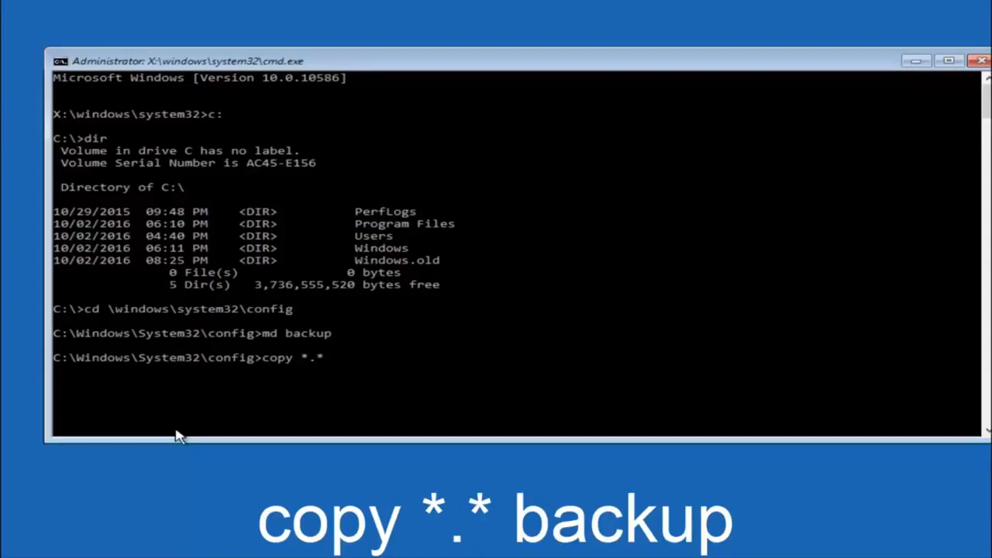
pyautogui.write('backup')
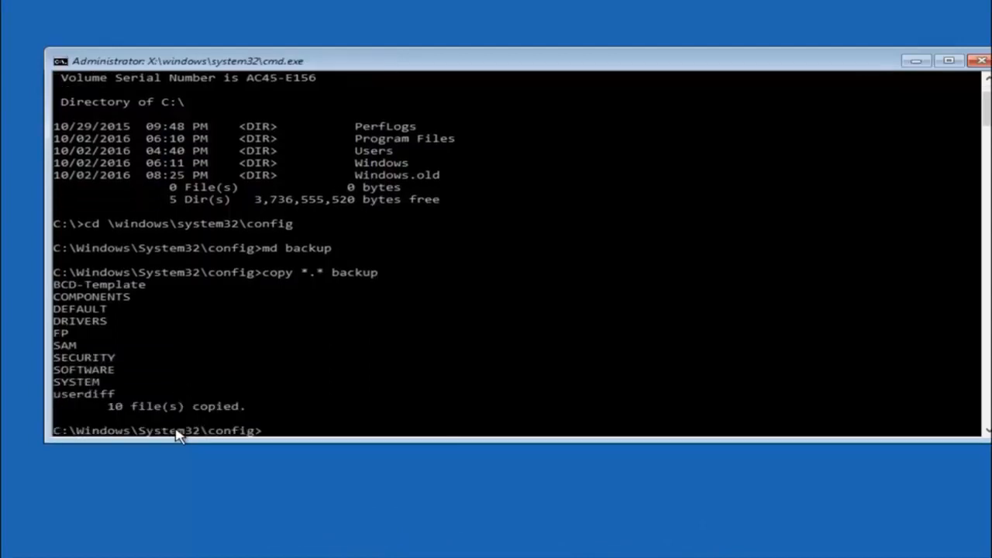
pyautogui.write('c')
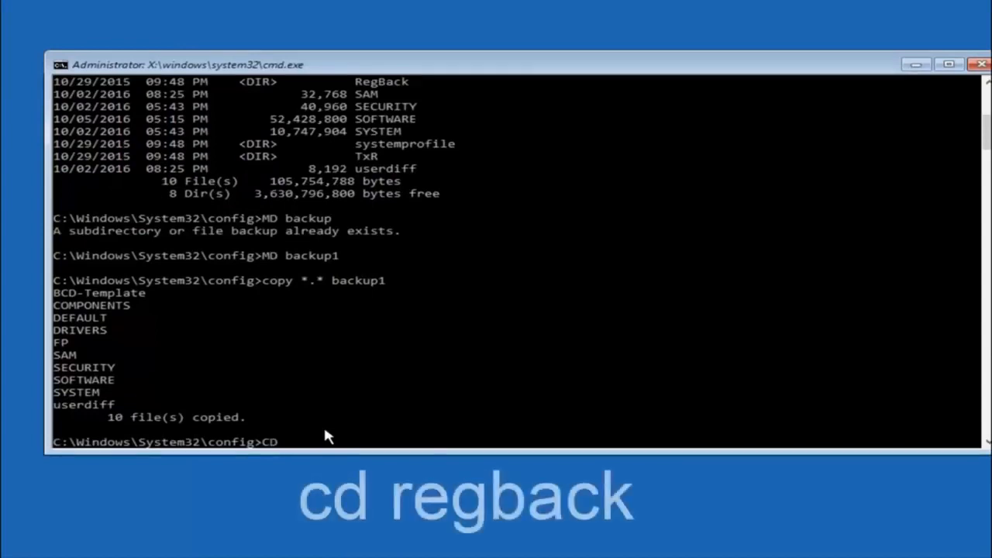
# Step: Enter RegBack and list DEFAULT, SAM, SECURITY, SOFTWARE and SYSTEM with dir
pyautogui.write('reg')
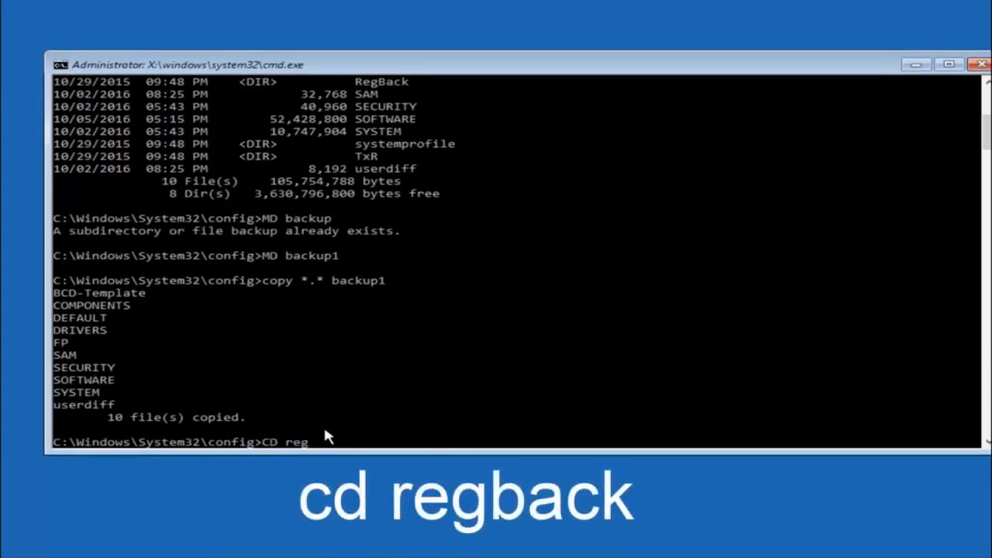
pyautogui.write('back')
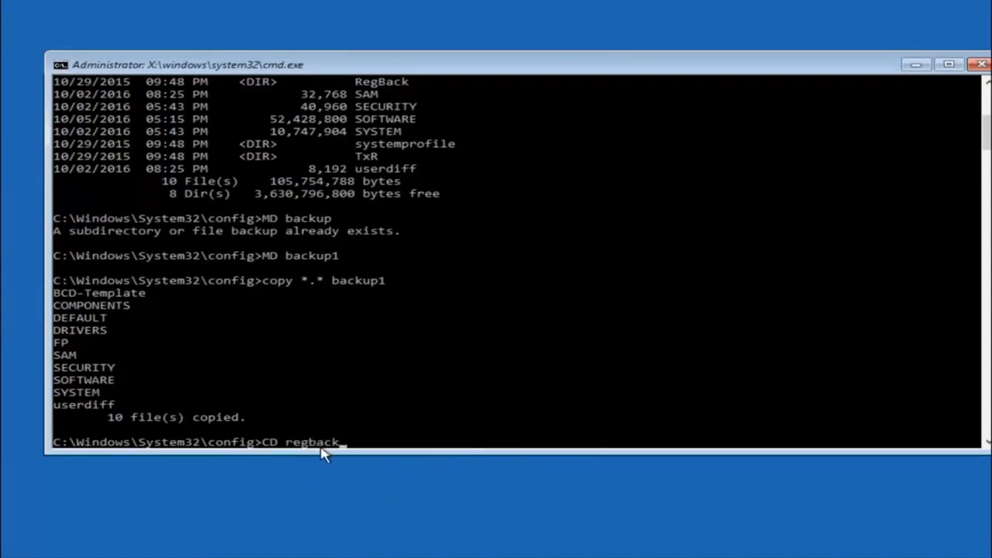
pyautogui.press('Return')
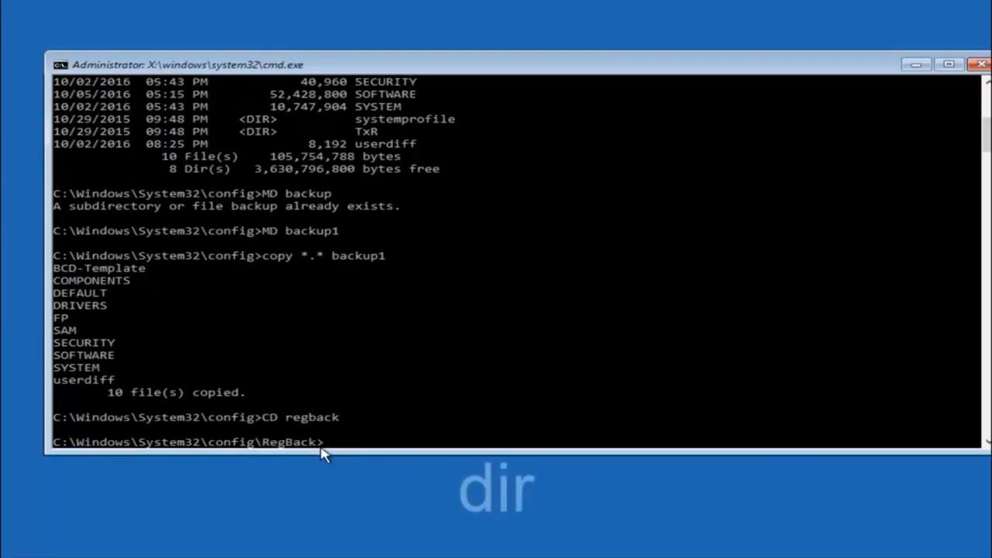
pyautogui.write('dir')
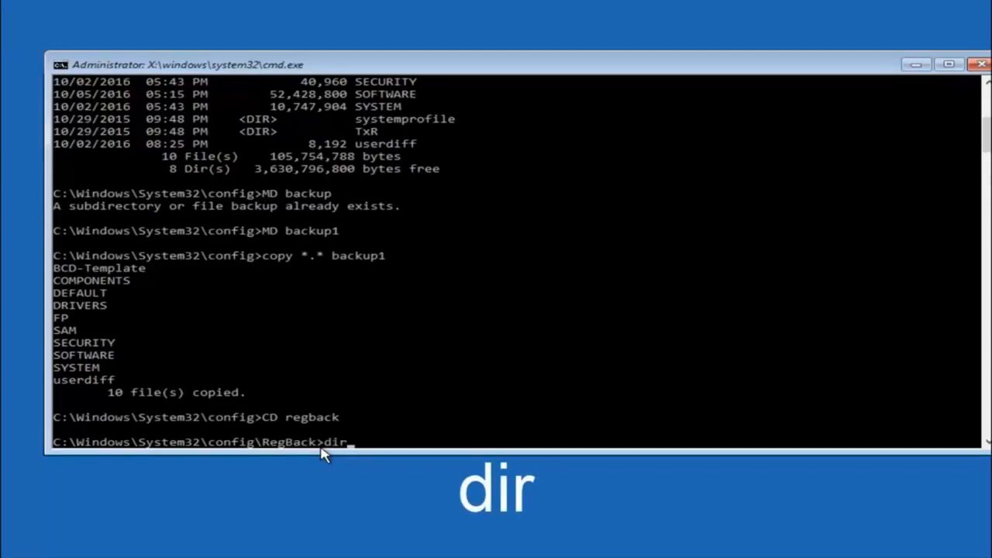
pyautogui.press('Return')
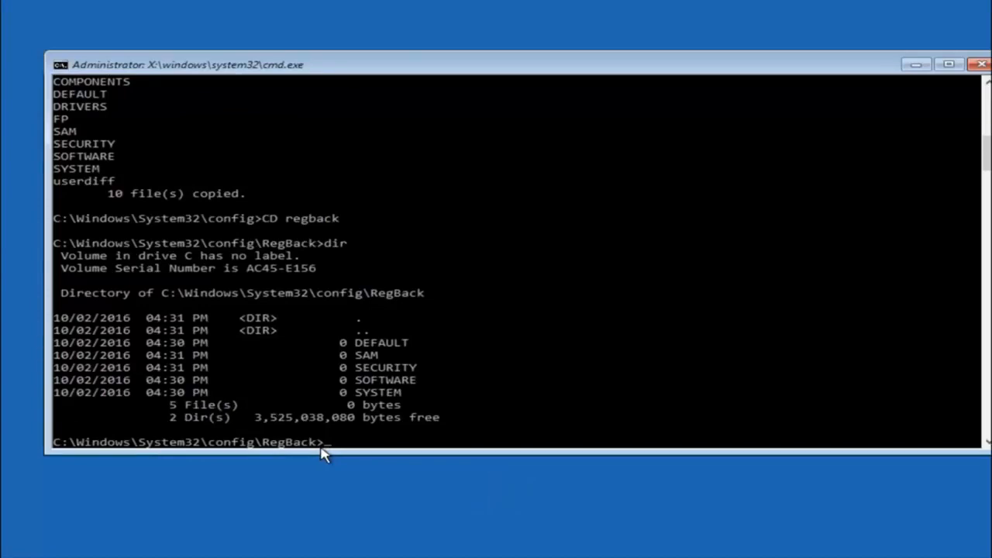
# Step: Run copy *.* .. answering A to overwrite all five hives in config, then close Command Prompt
pyautogui.write('c')
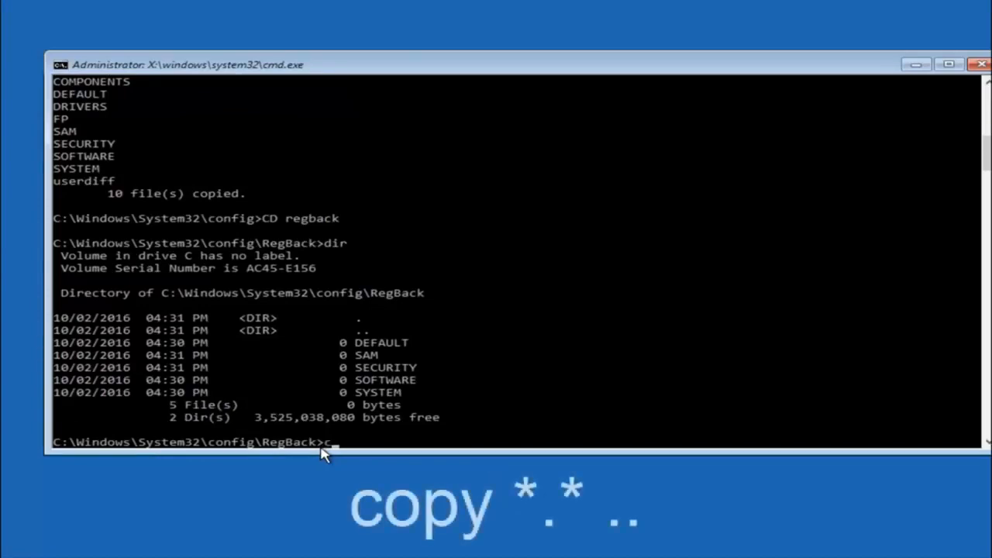
pyautogui.write('opy')
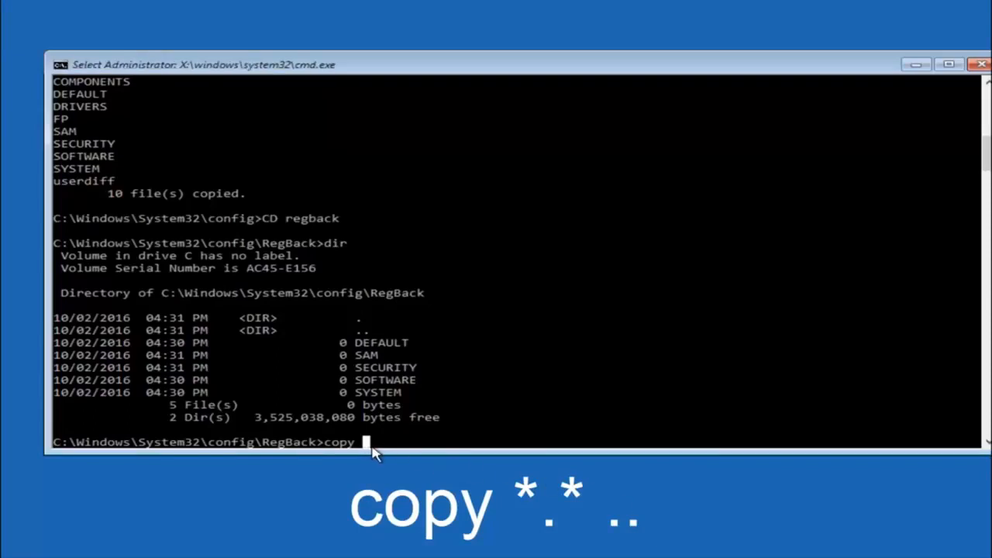
pyautogui.write('*')
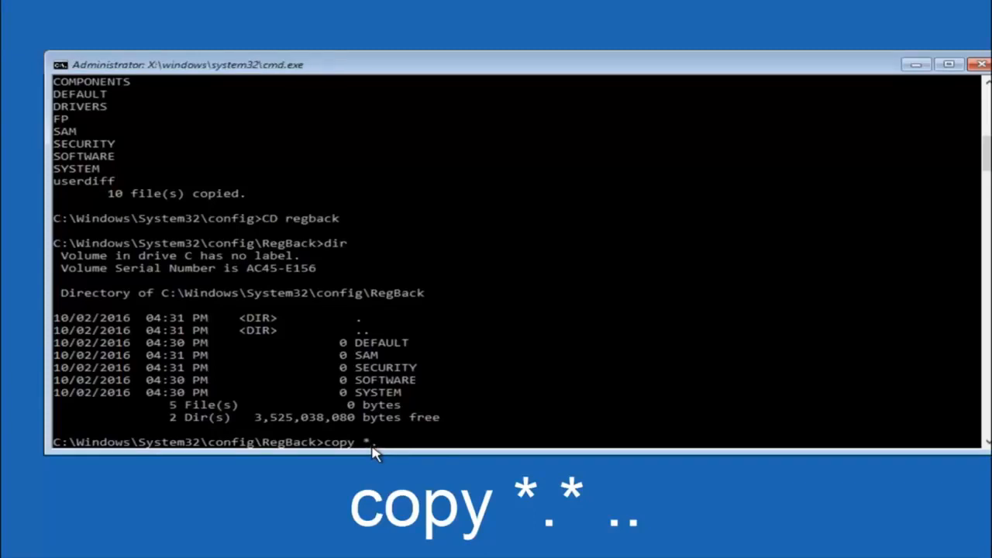
pyautogui.write('*')
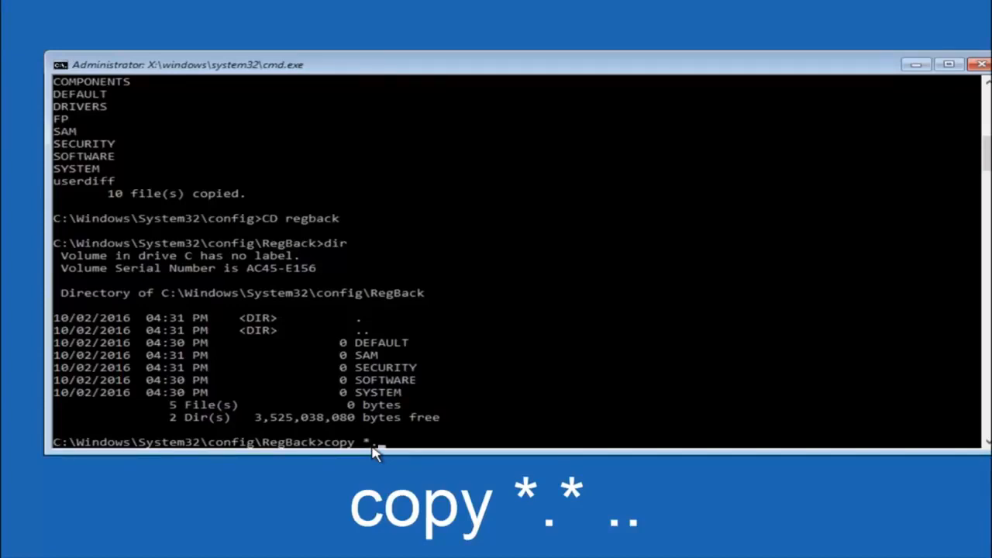
pyautogui.write('.* ..')
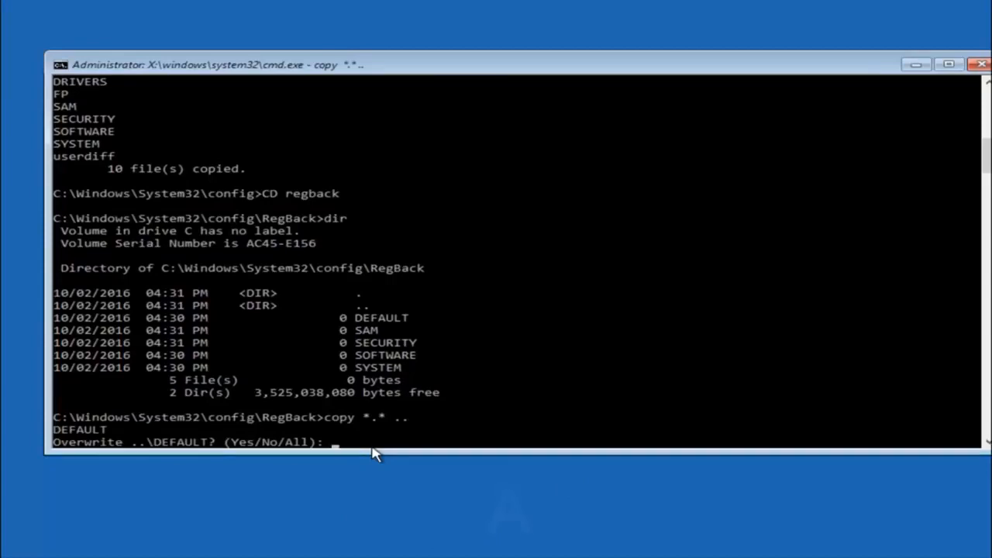
pyautogui.write('A')
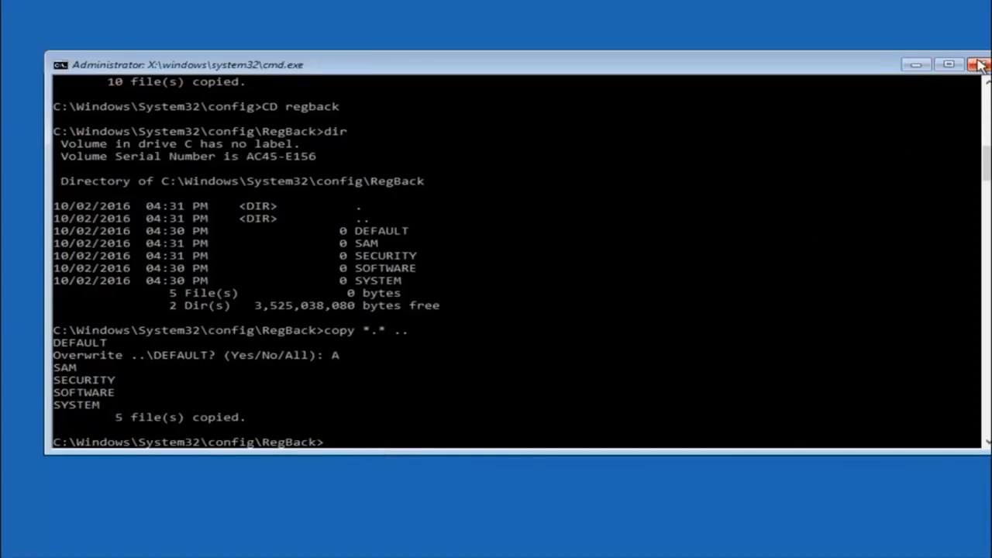
pyautogui.click(979, 64)
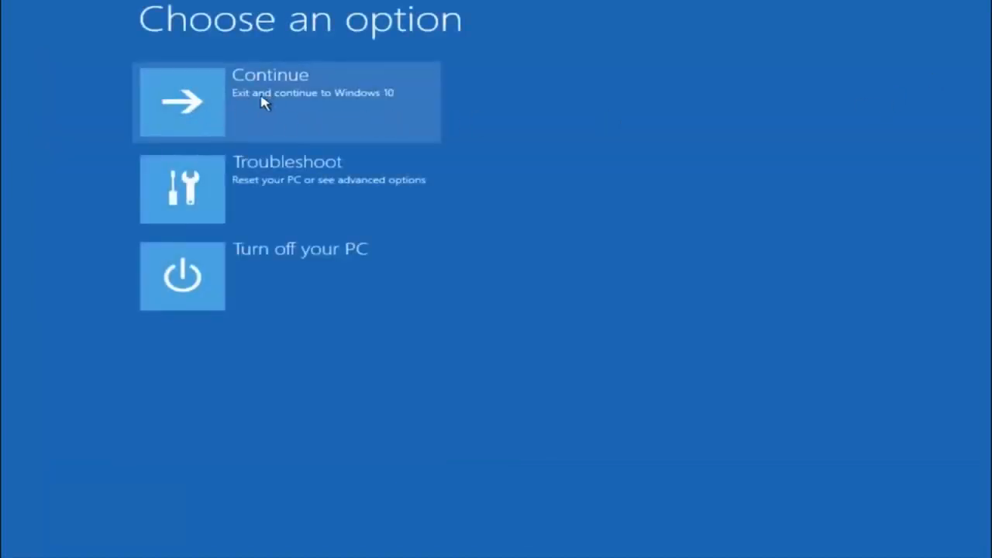
pyautogui.moveTo(240, 127)
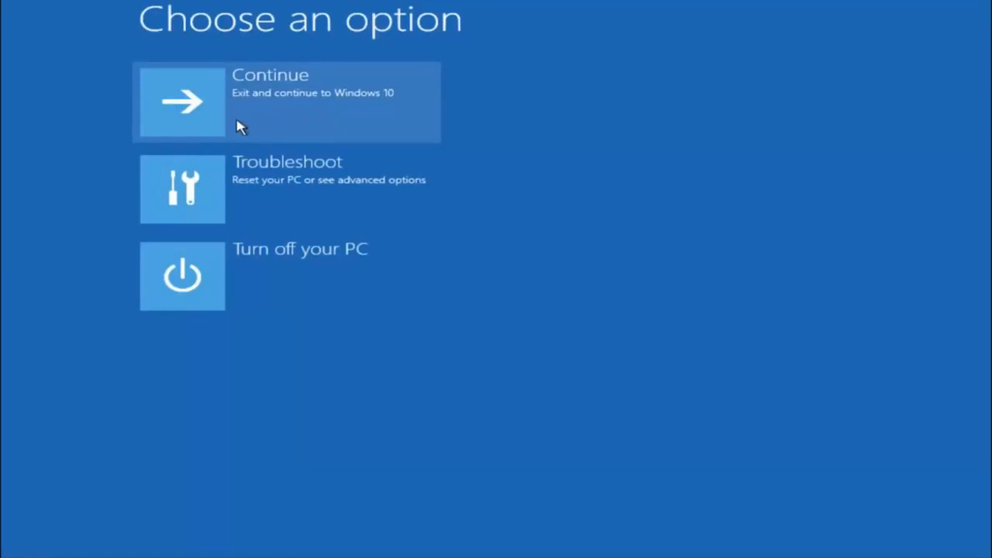